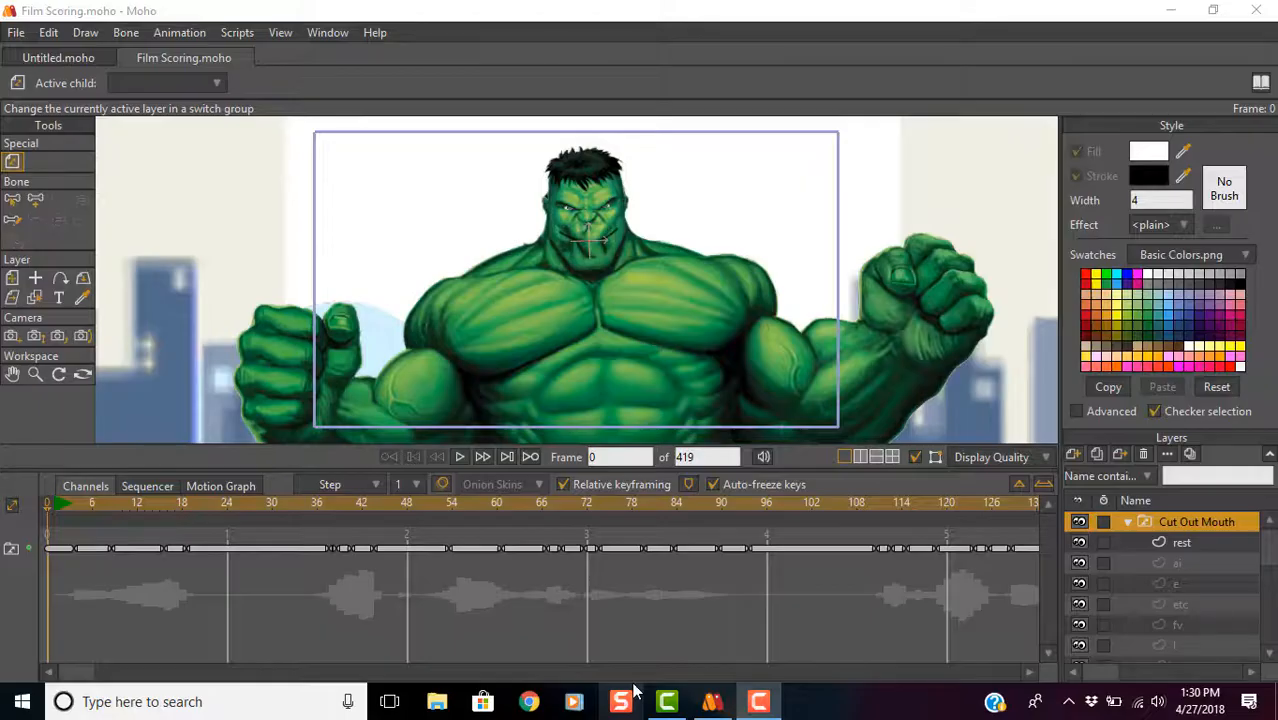
pyautogui.moveTo(620, 700)
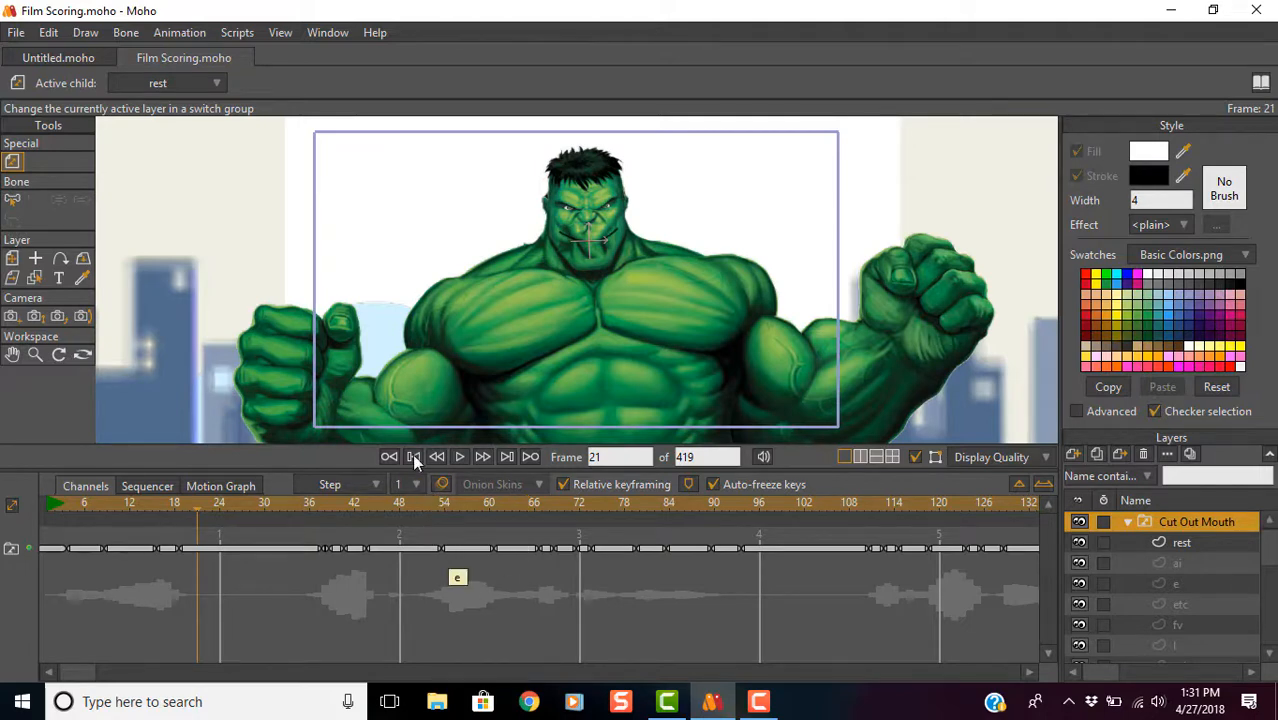
# Play the animation with its Hulk dialogue before converting the audio.
pyautogui.click(388, 456)
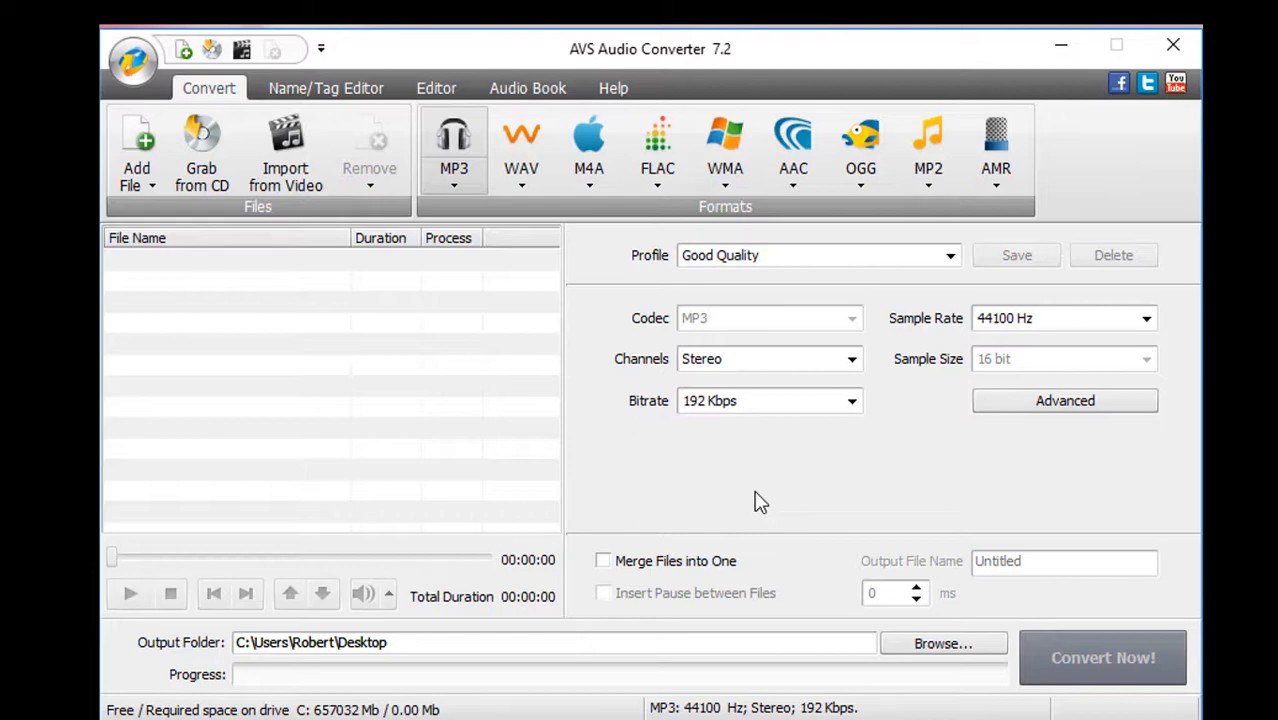
pyautogui.moveTo(782, 488)
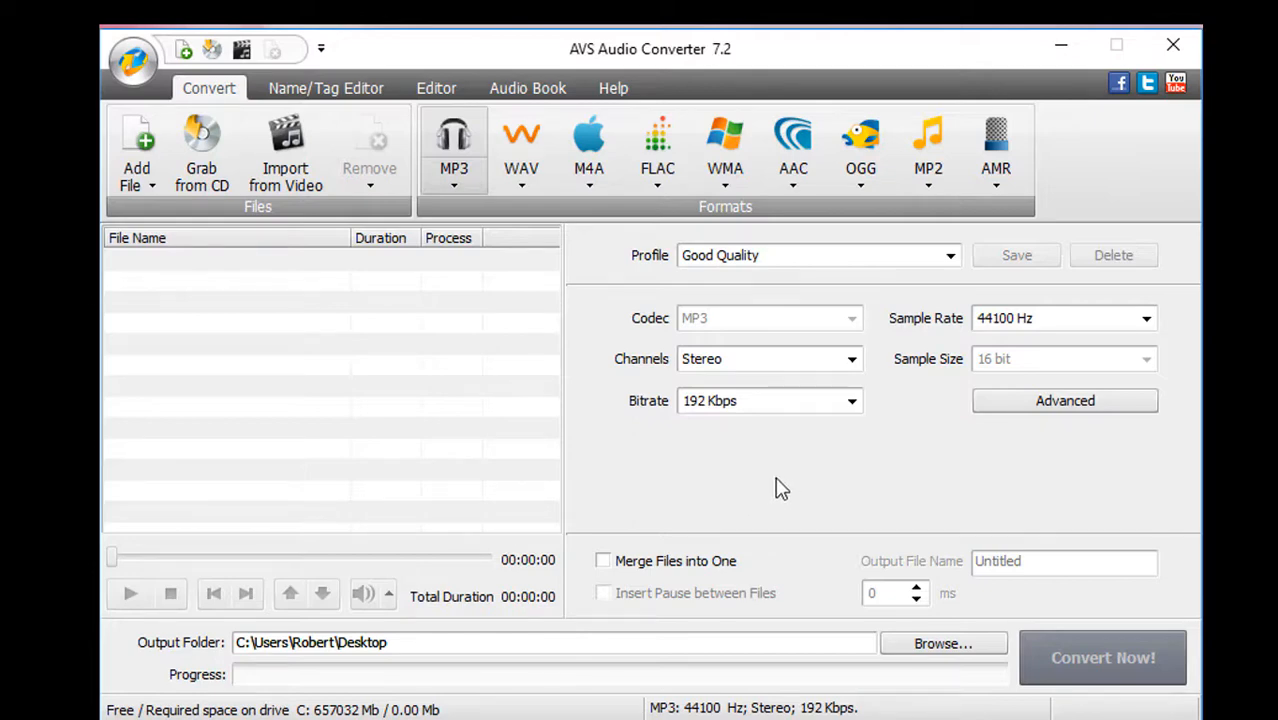
pyautogui.moveTo(764, 484)
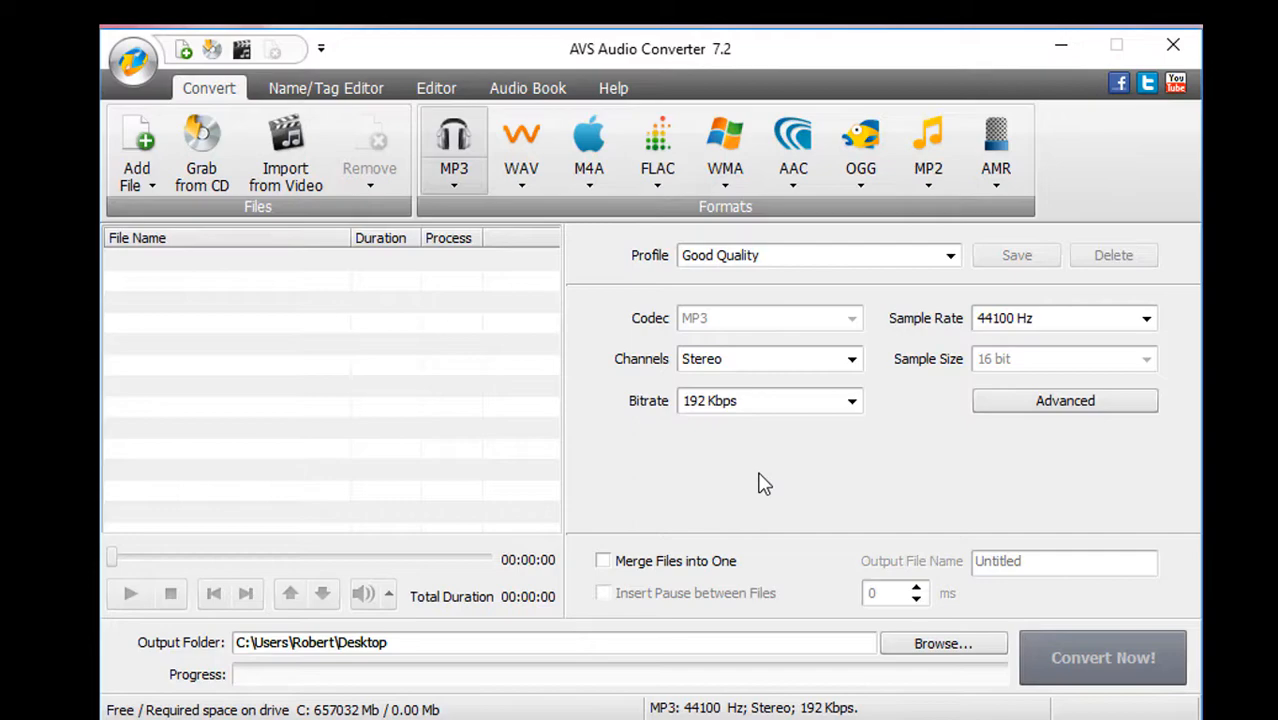
pyautogui.moveTo(812, 552)
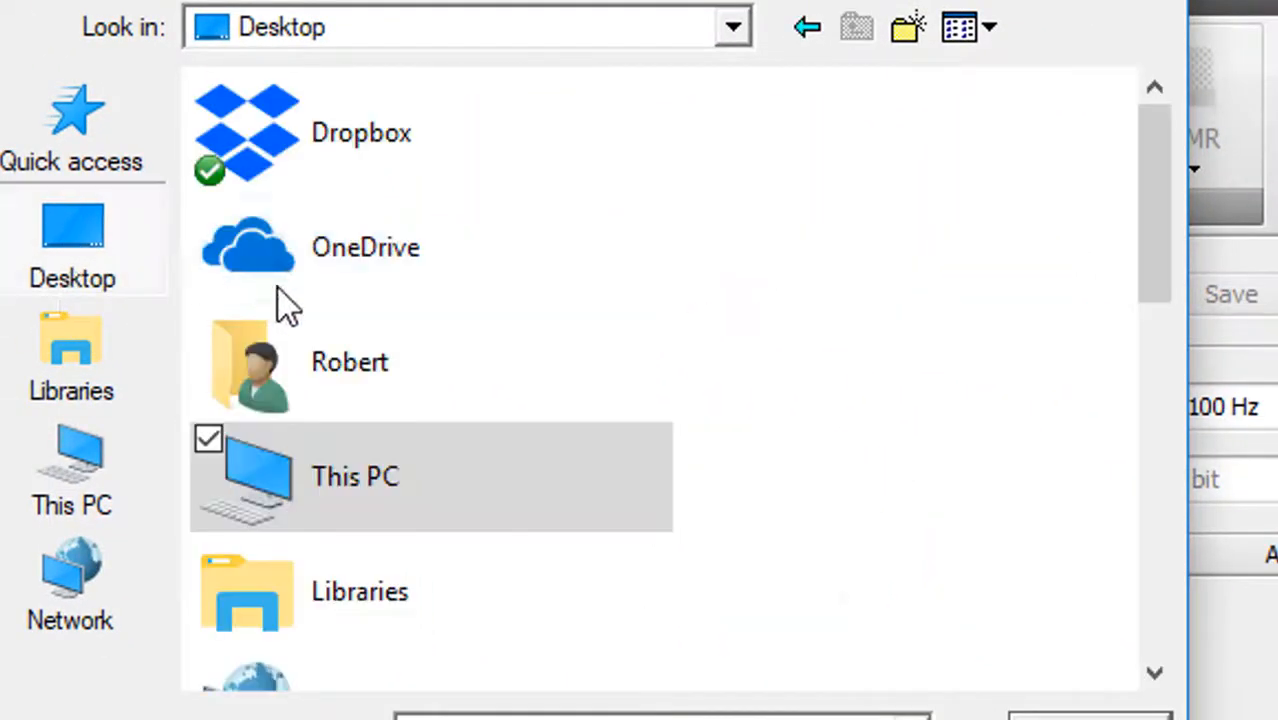
# Browse home > Documents > Camtasia Studio > Animation scoring and select the Film Scoring video.
pyautogui.doubleClick(350, 360)
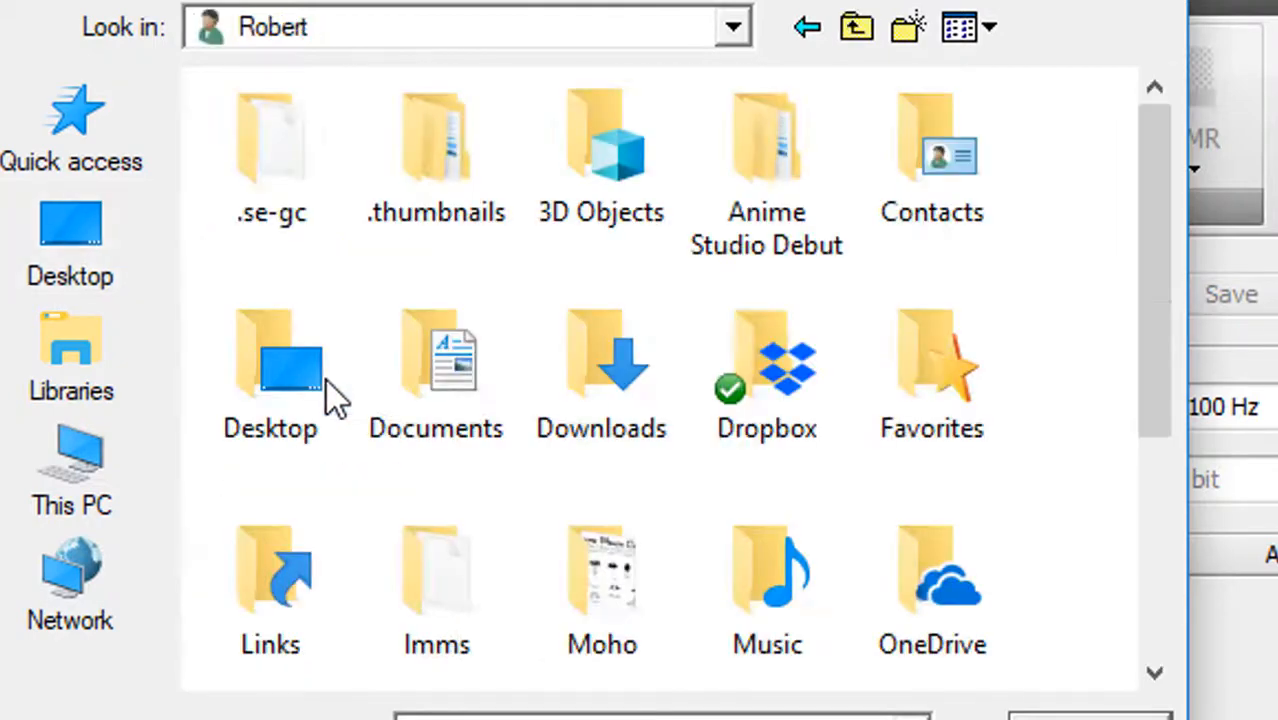
pyautogui.click(436, 370)
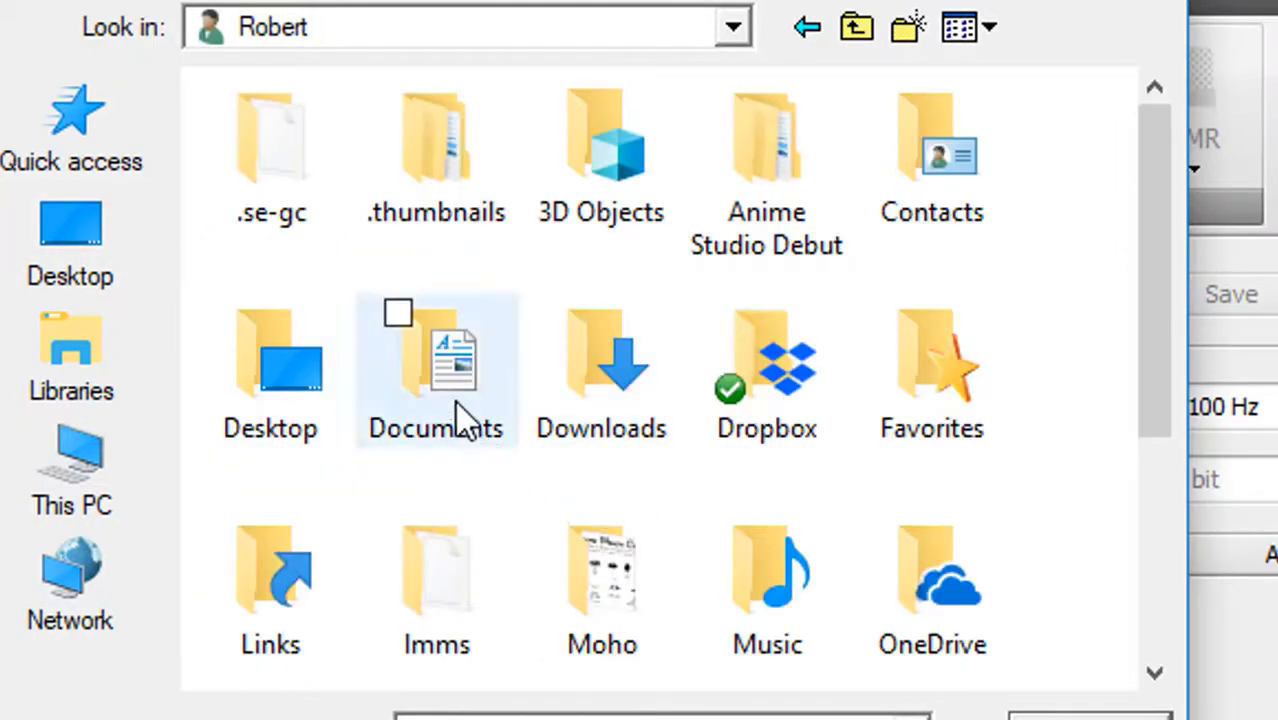
pyautogui.doubleClick(436, 370)
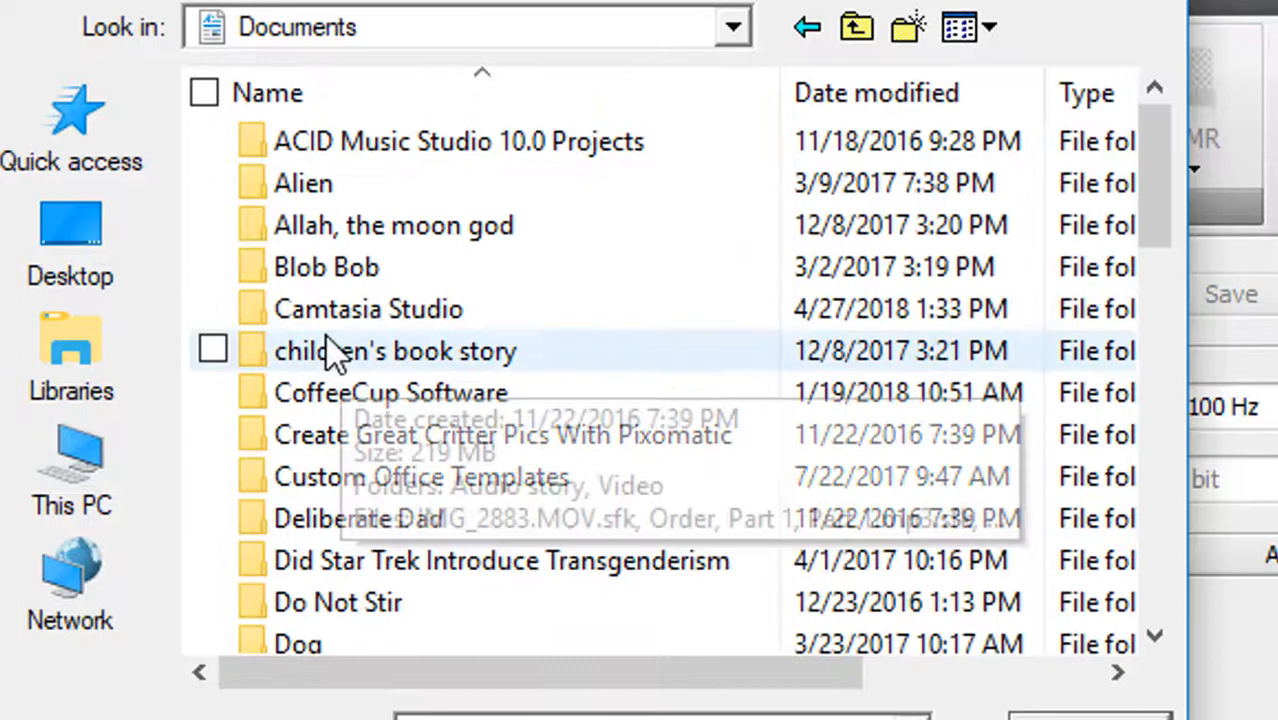
pyautogui.doubleClick(368, 308)
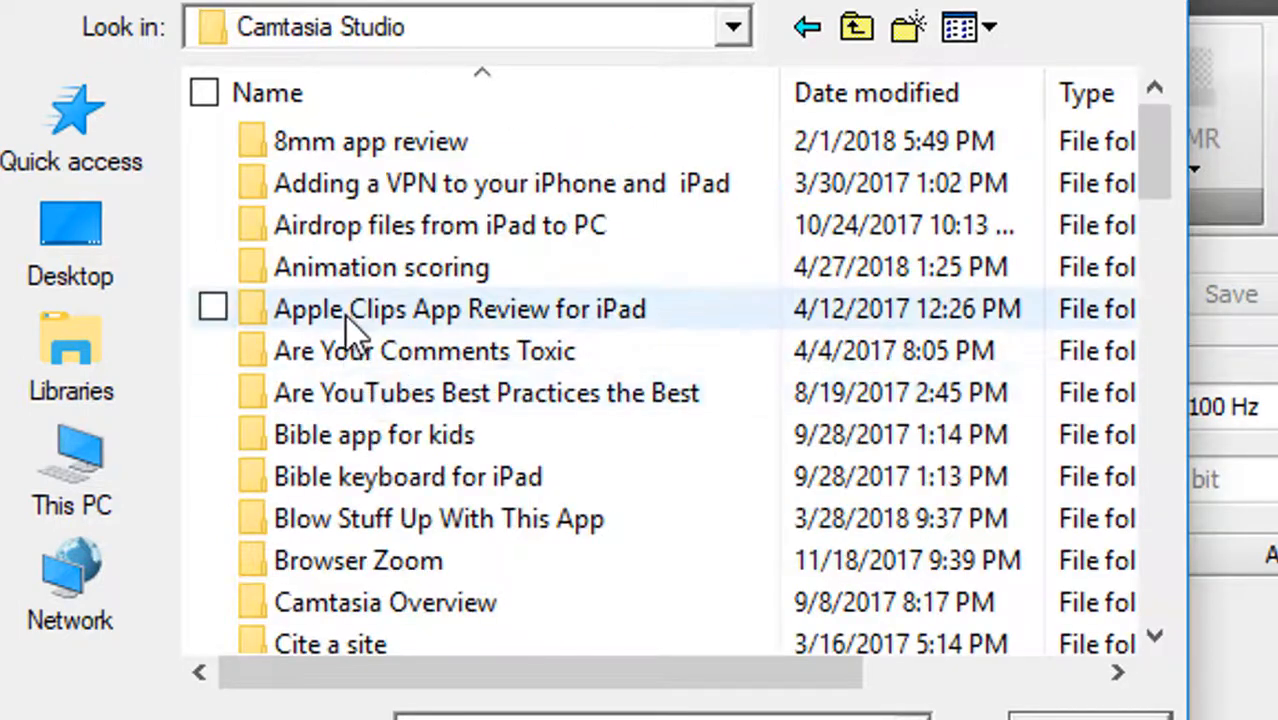
pyautogui.doubleClick(380, 268)
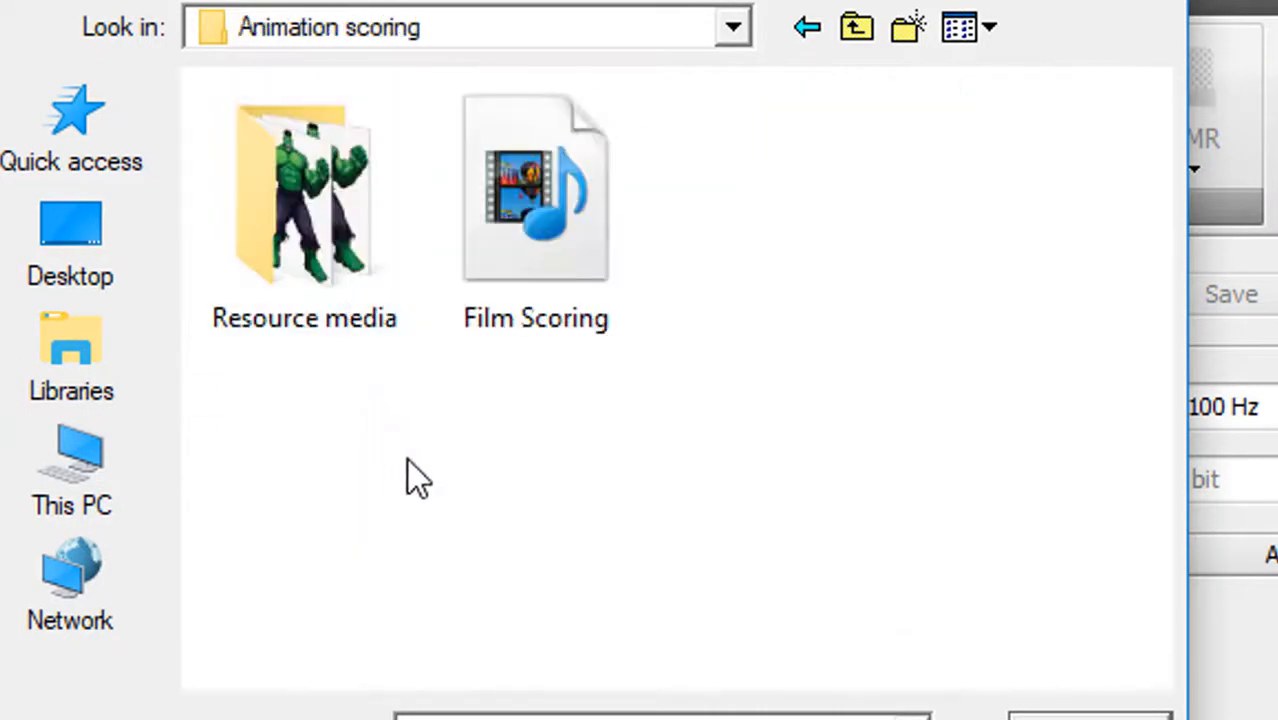
pyautogui.click(536, 220)
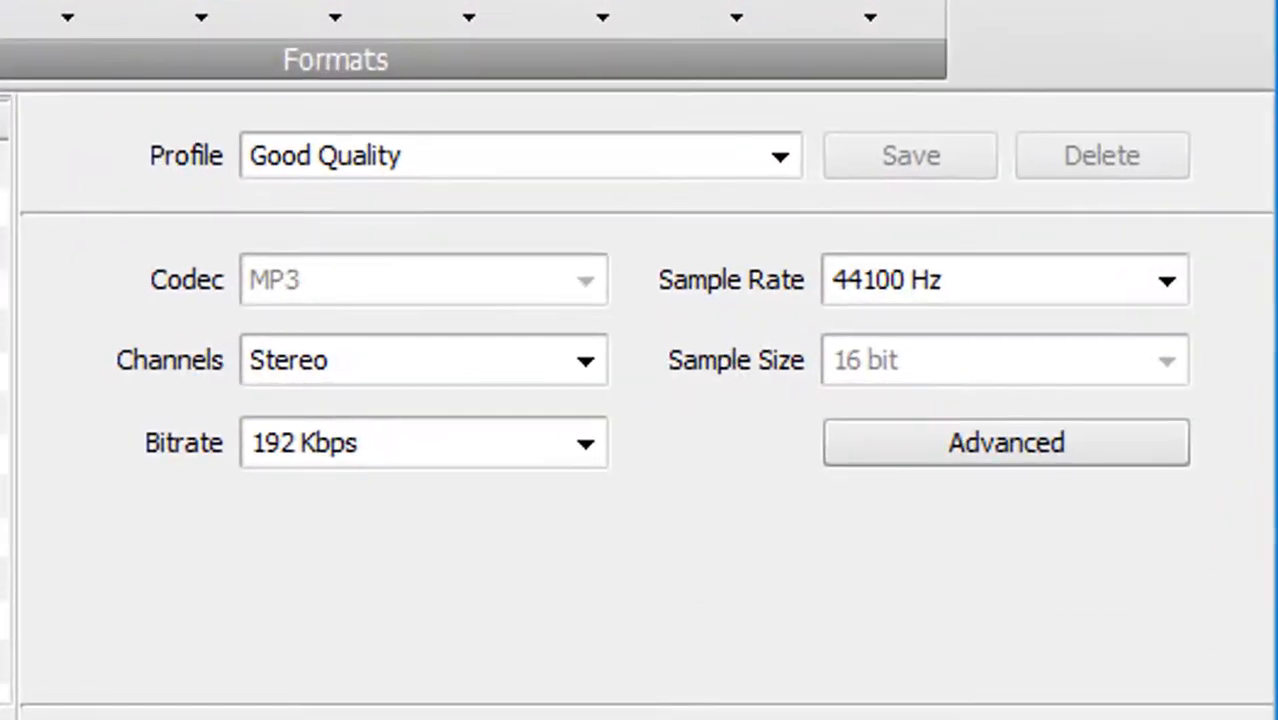
pyautogui.moveTo(404, 284)
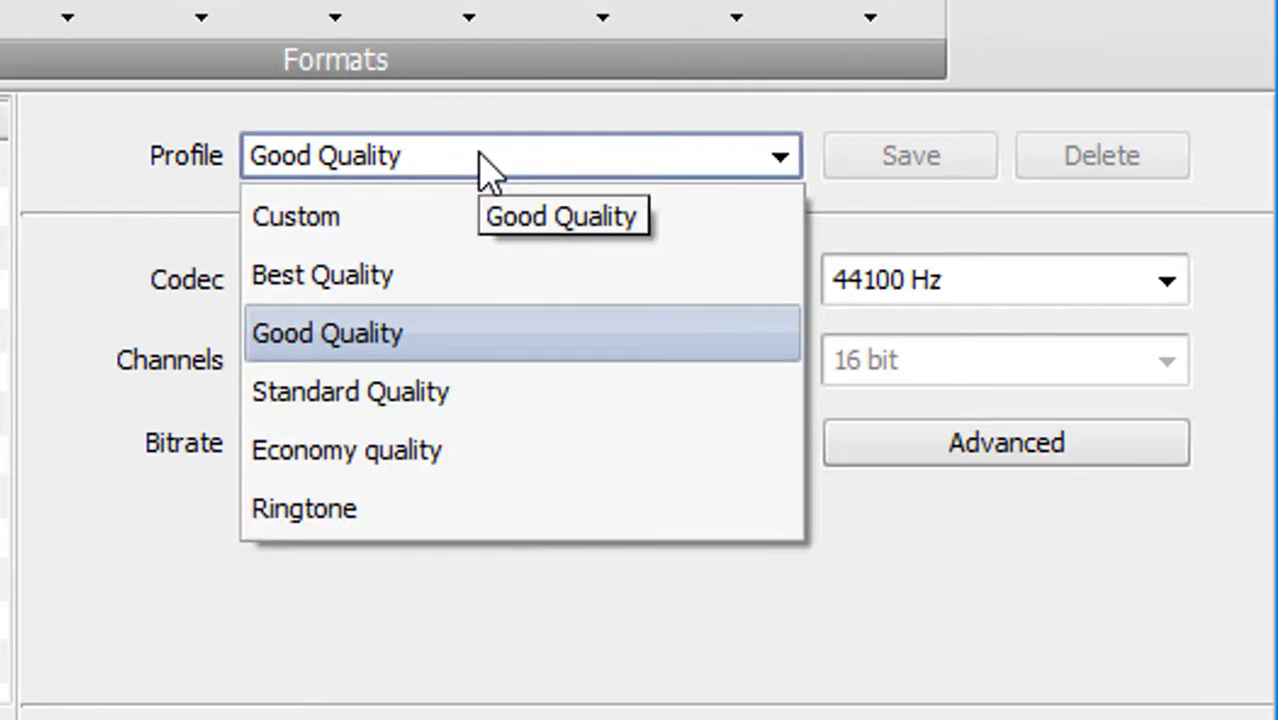
# Convert Film Scoring to a Good Quality 192 Kbps stereo MP3 and dismiss the completion notice.
pyautogui.click(326, 332)
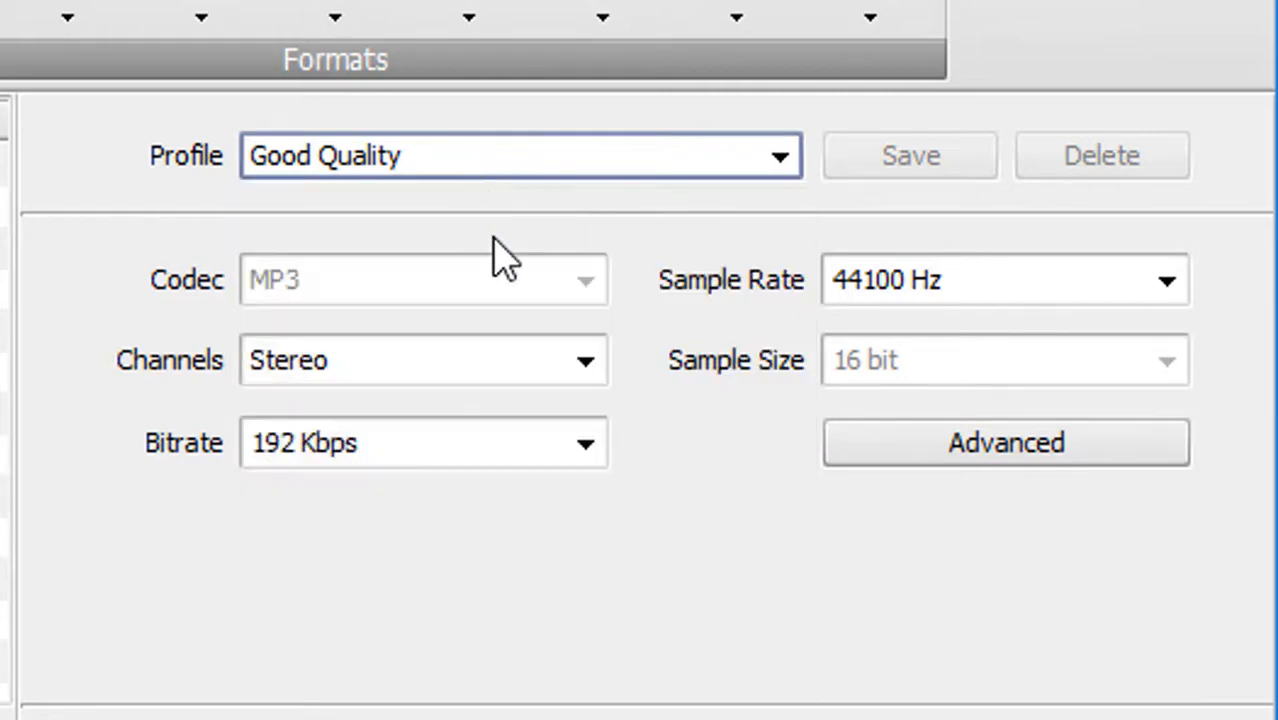
pyautogui.moveTo(456, 328)
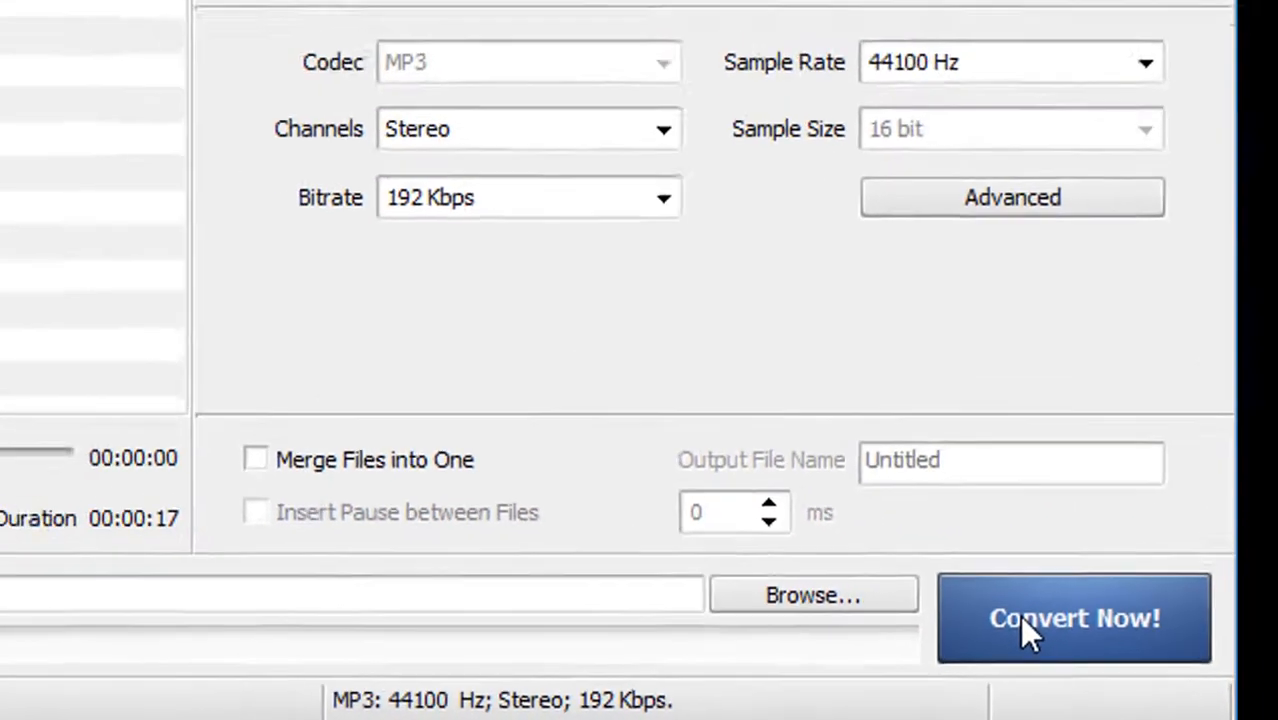
pyautogui.click(1072, 618)
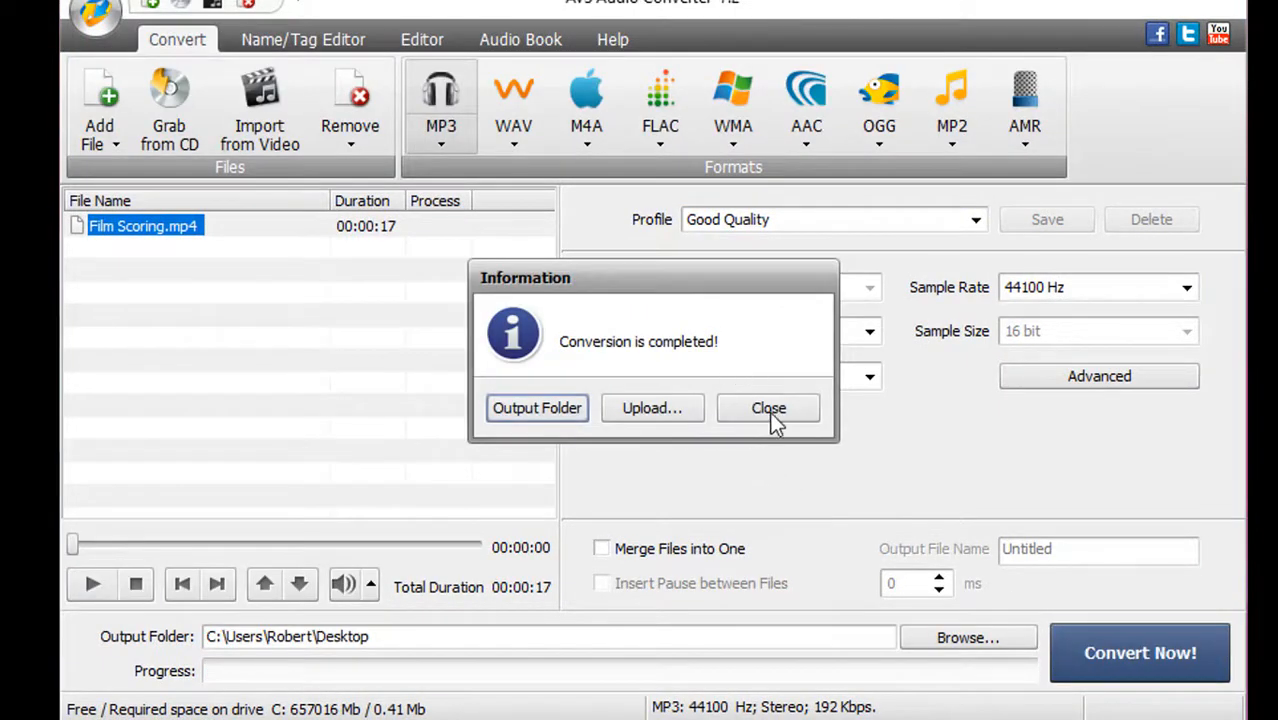
pyautogui.click(768, 408)
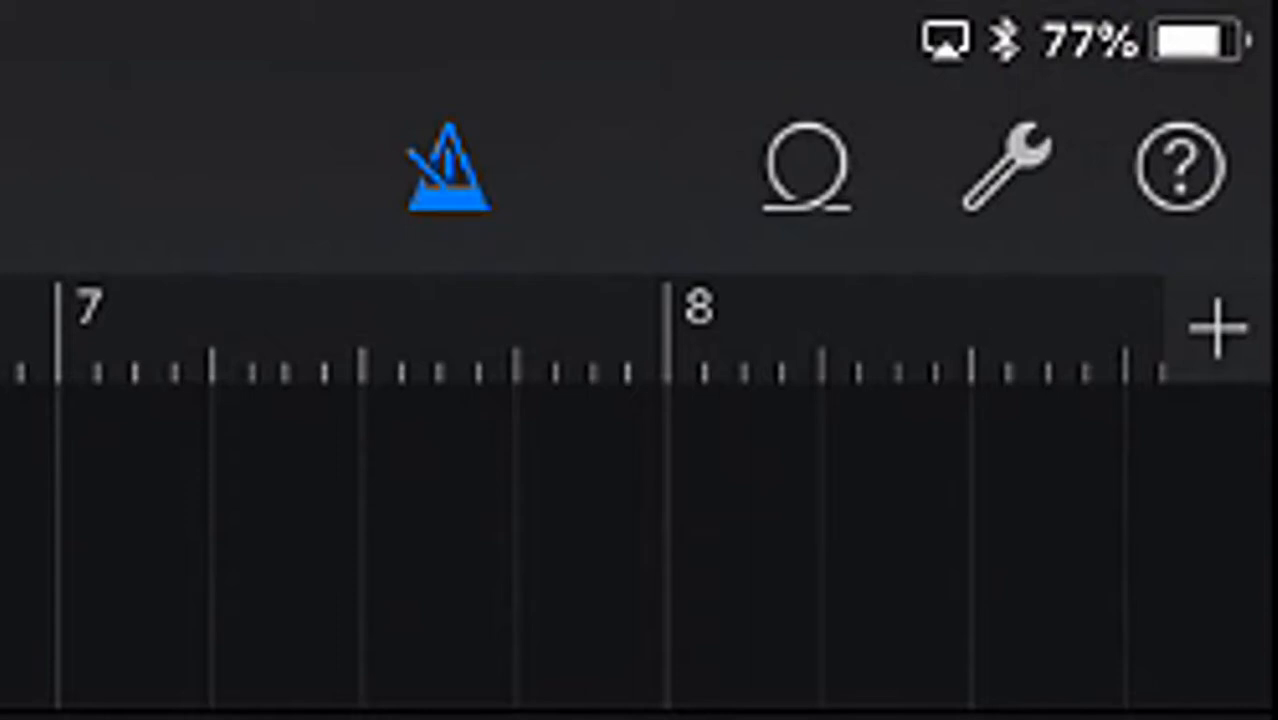
# Open the song section settings on the empty timeline.
pyautogui.click(1216, 324)
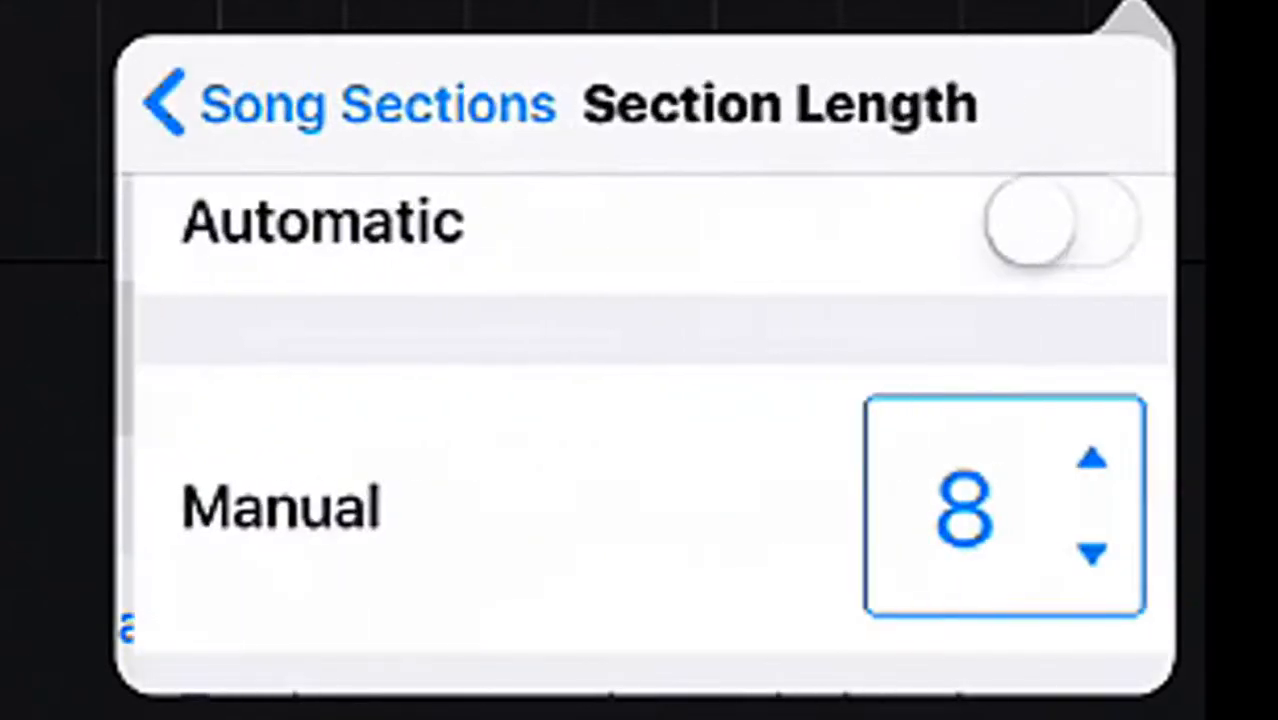
# Keep the section at a manual length of 8 bars with Automatic off.
pyautogui.scroll(-3)
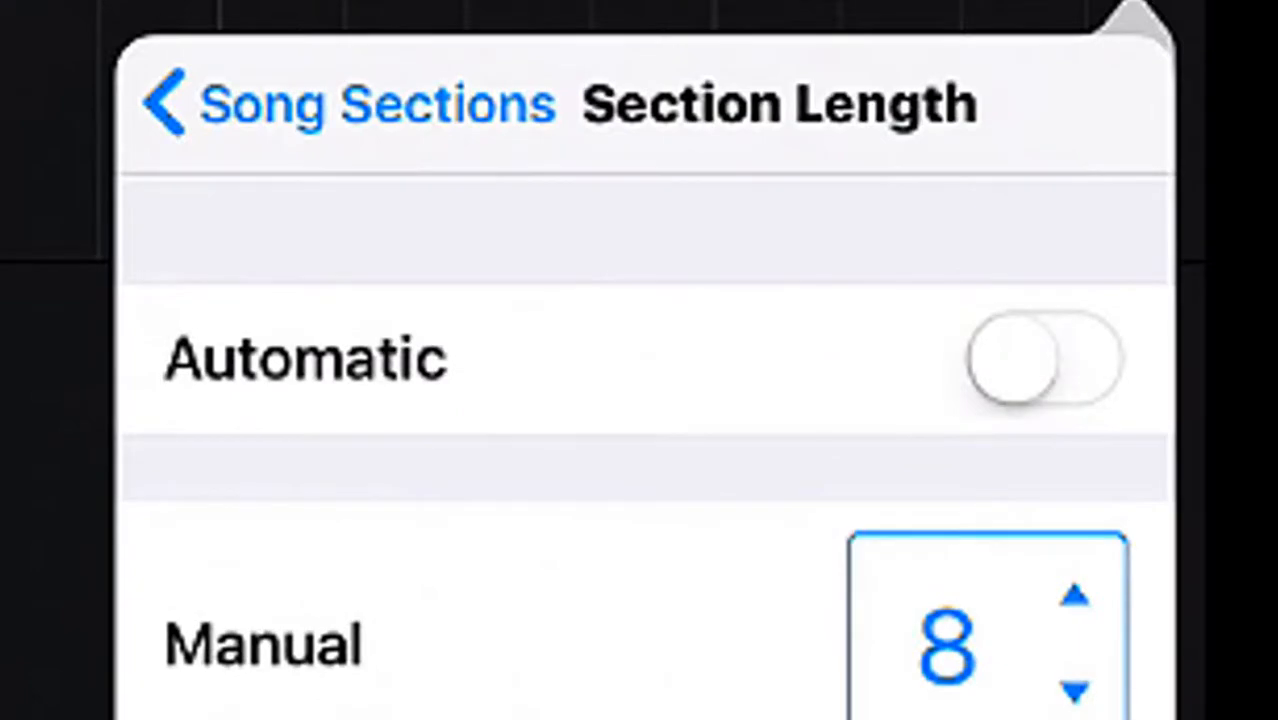
pyautogui.click(1044, 358)
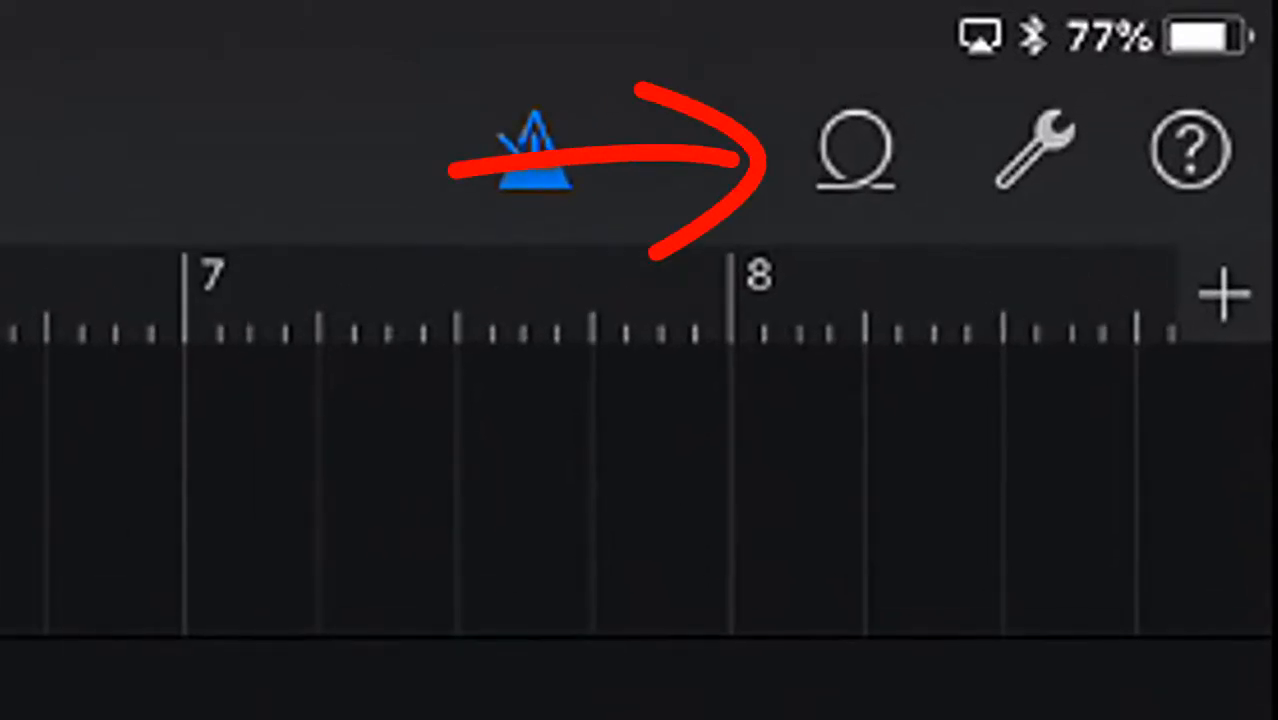
# In the loop browser's Files import, open Dropbox Personal and its Audio folder.
pyautogui.click(854, 150)
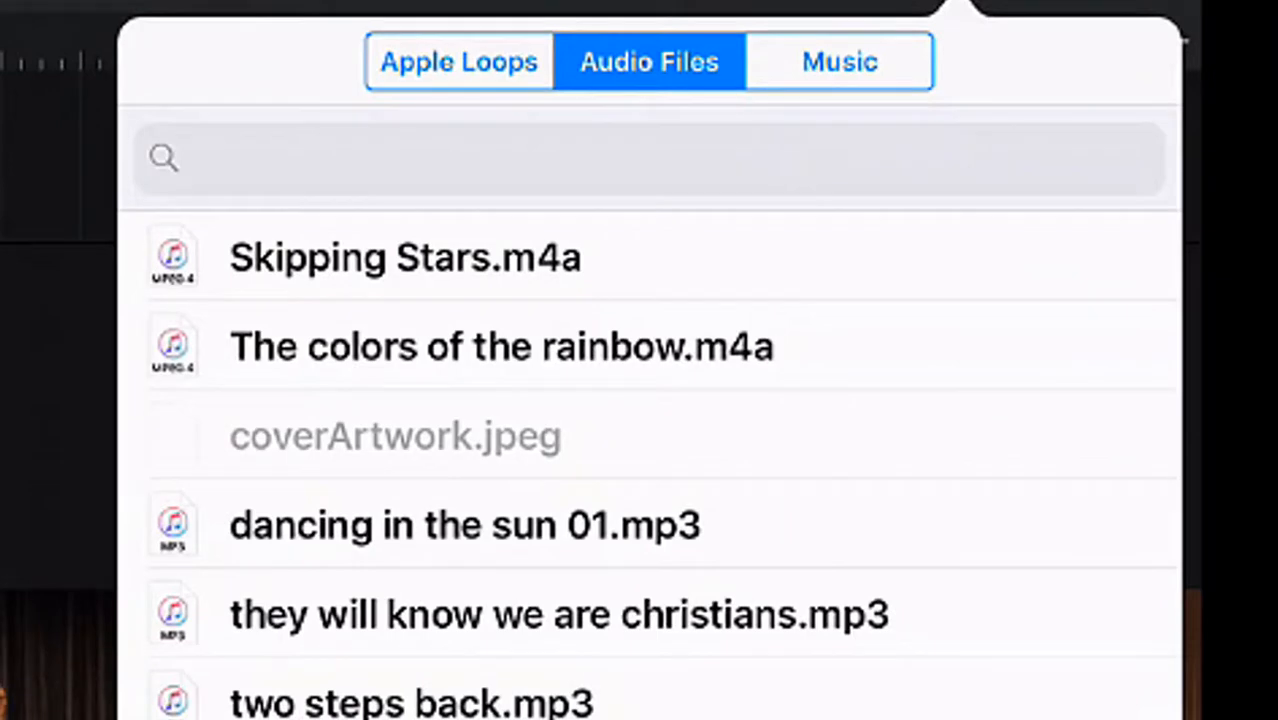
pyautogui.scroll(-3)
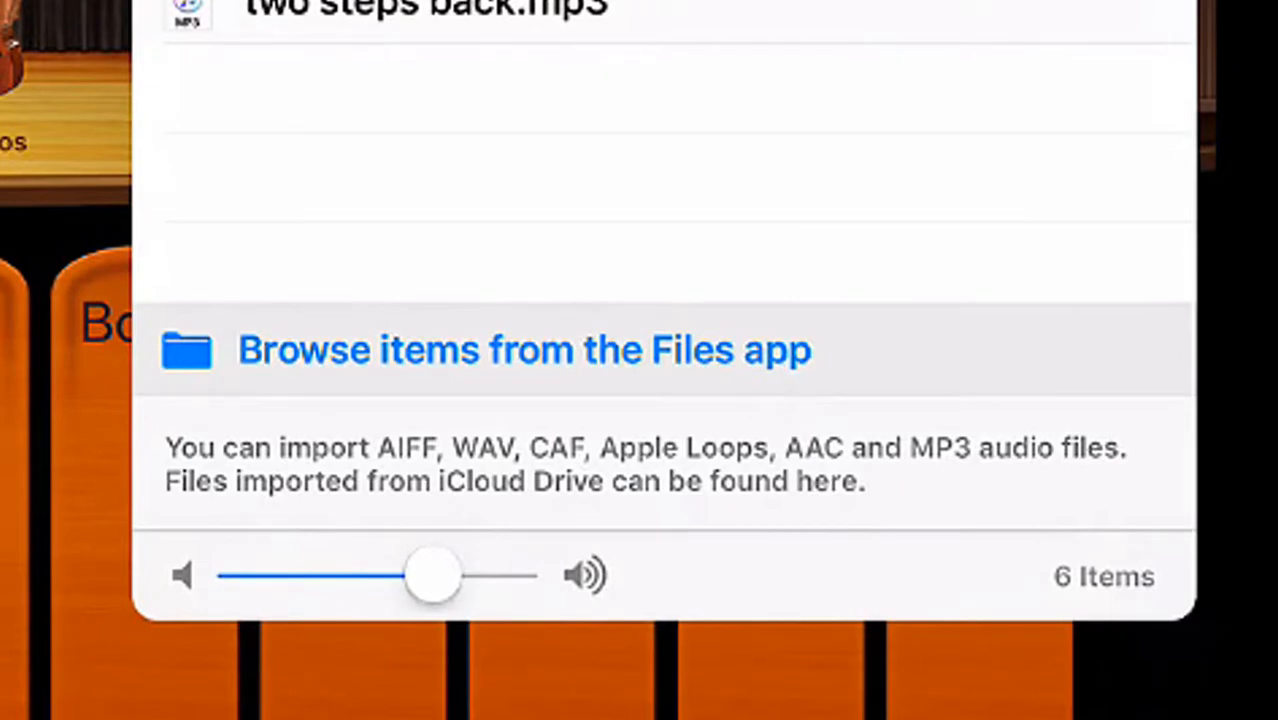
pyautogui.click(524, 350)
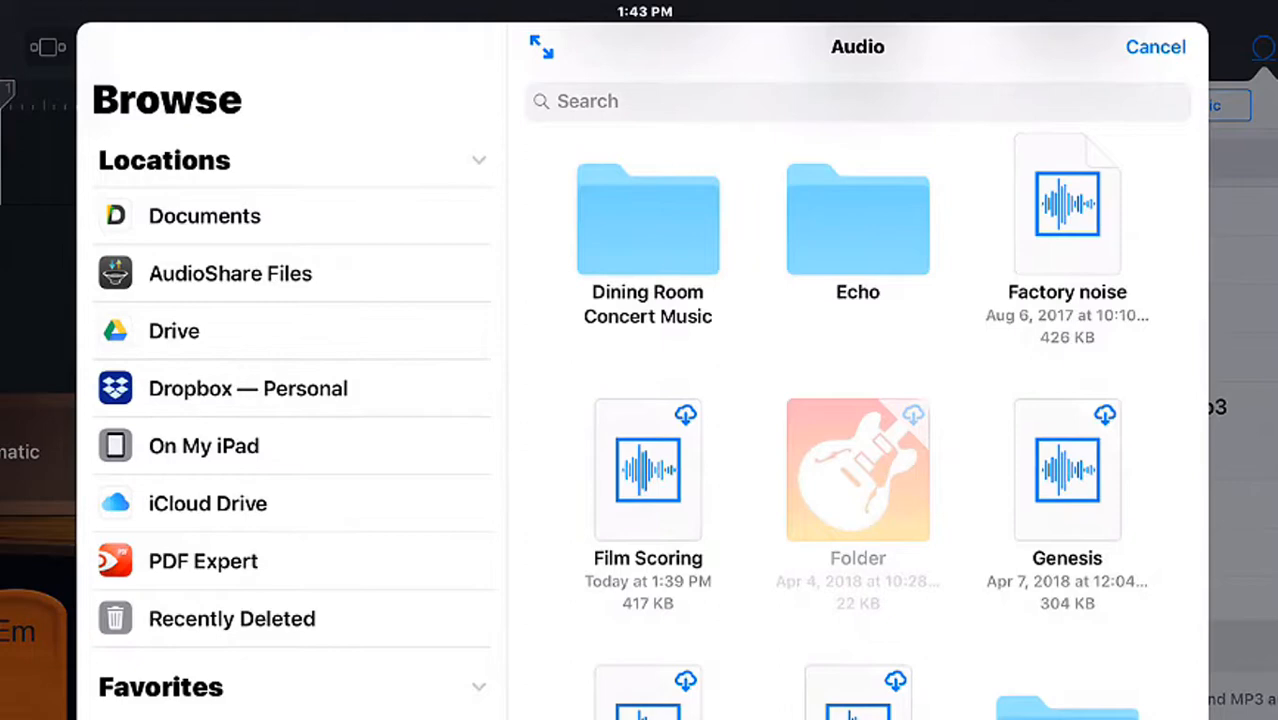
pyautogui.click(248, 388)
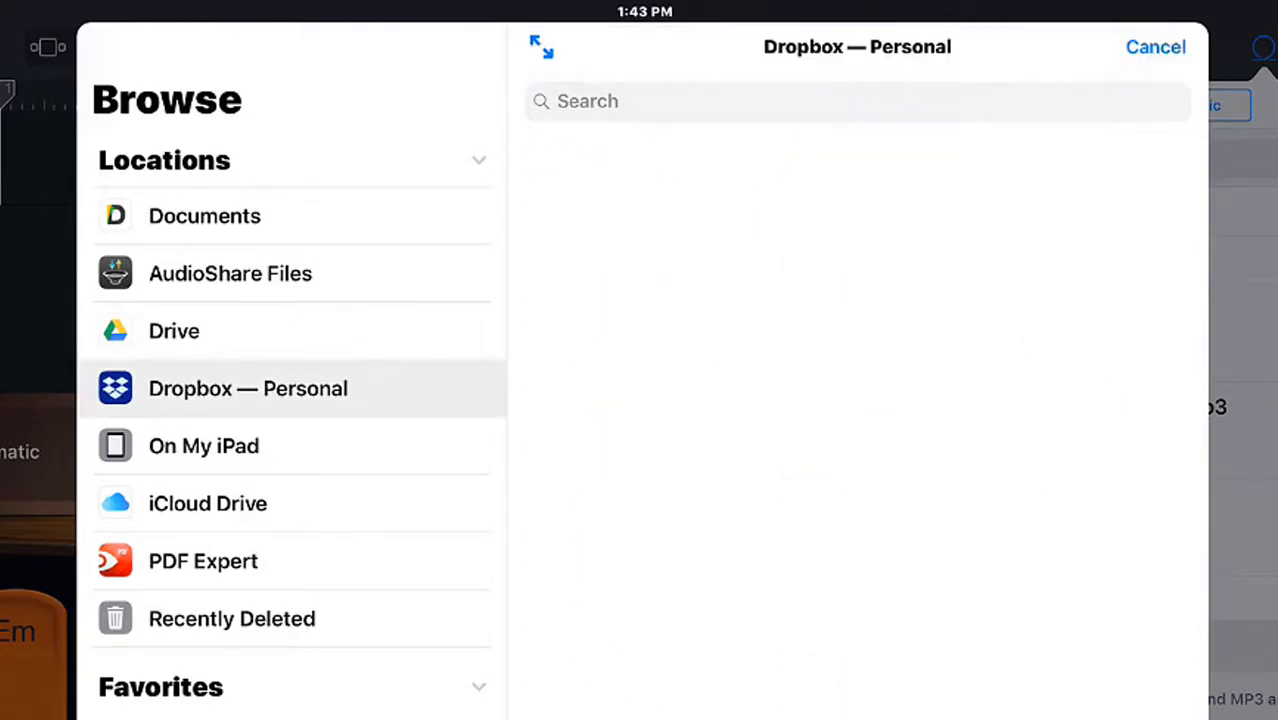
pyautogui.click(246, 388)
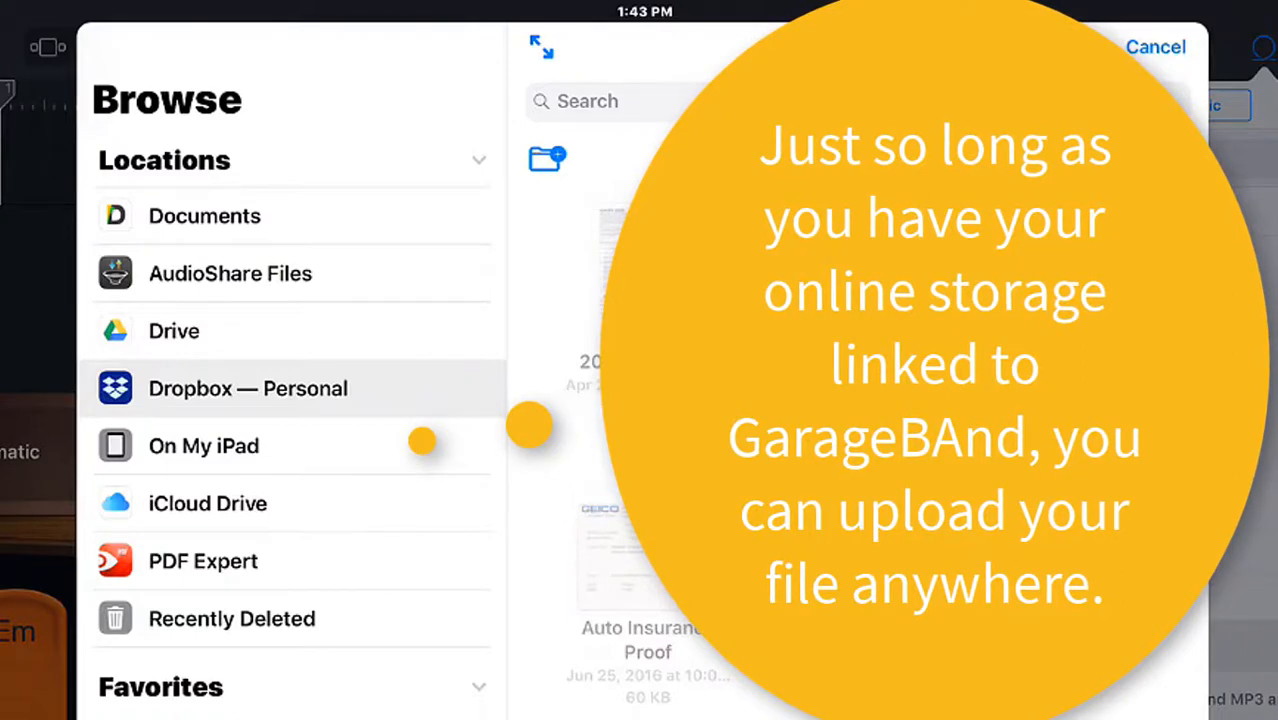
pyautogui.click(246, 388)
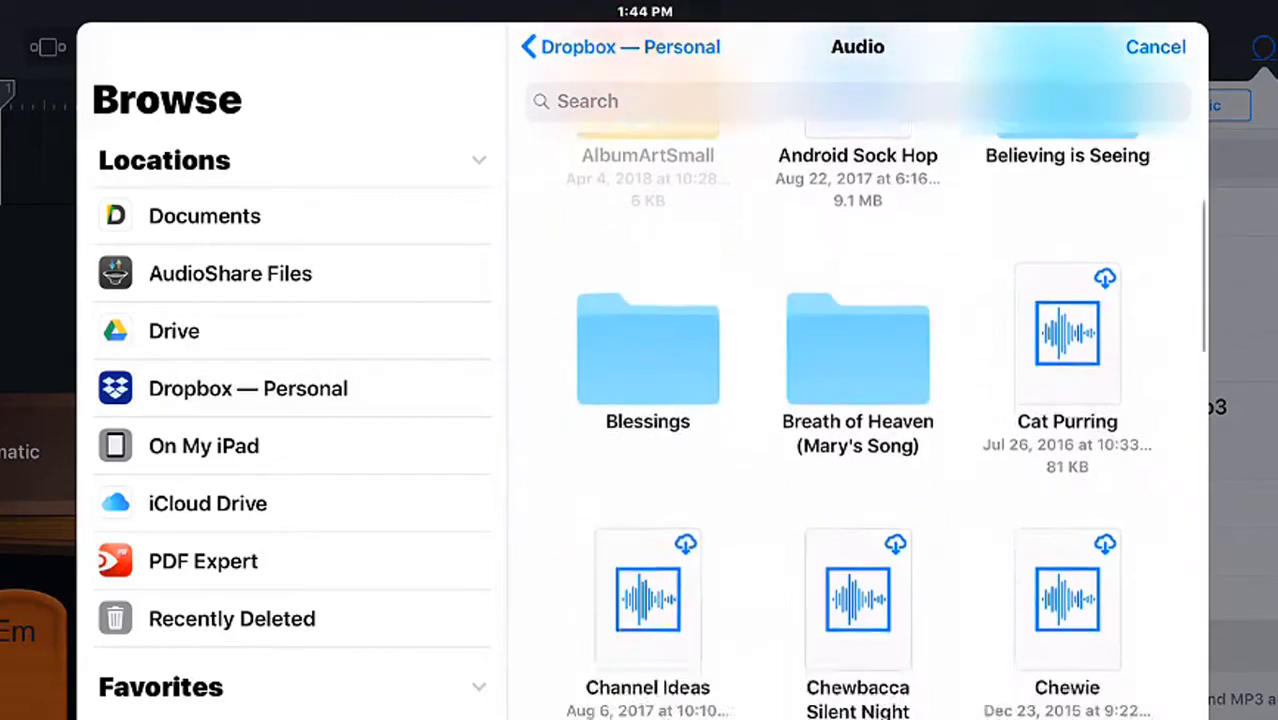
# Choose the Film Scoring recording to import onto a new audio track.
pyautogui.scroll(-3)
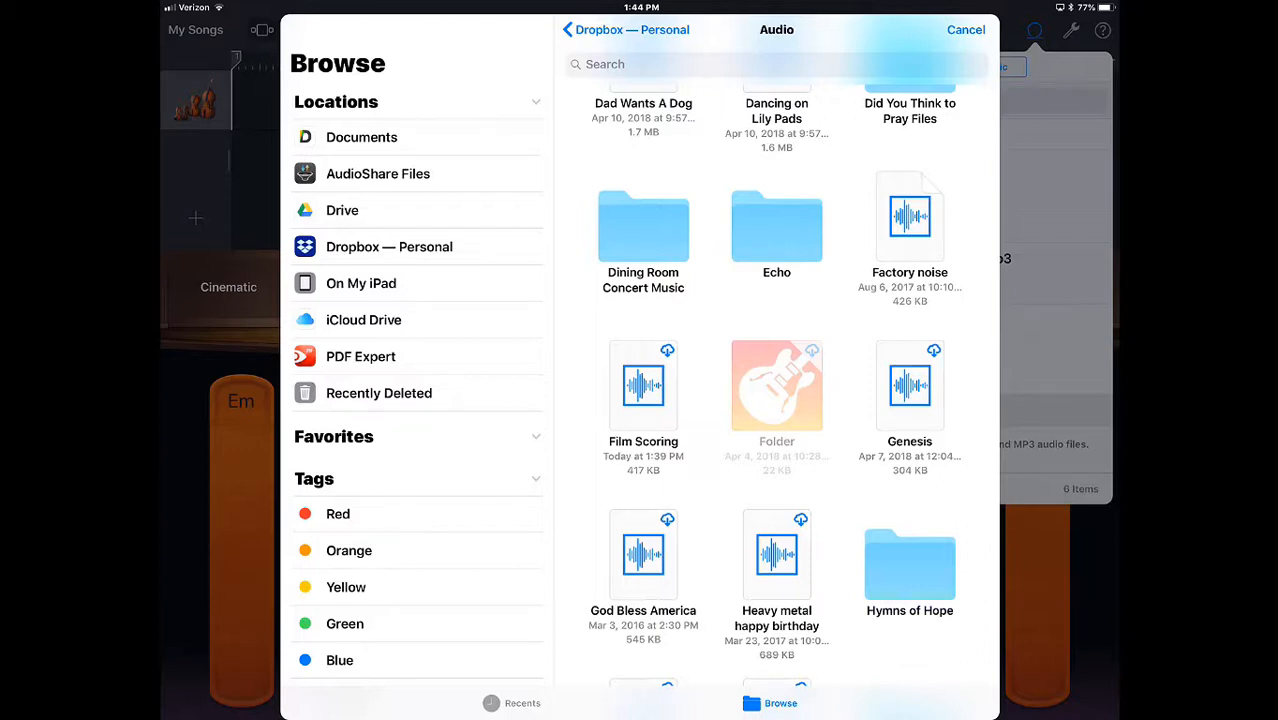
pyautogui.click(644, 384)
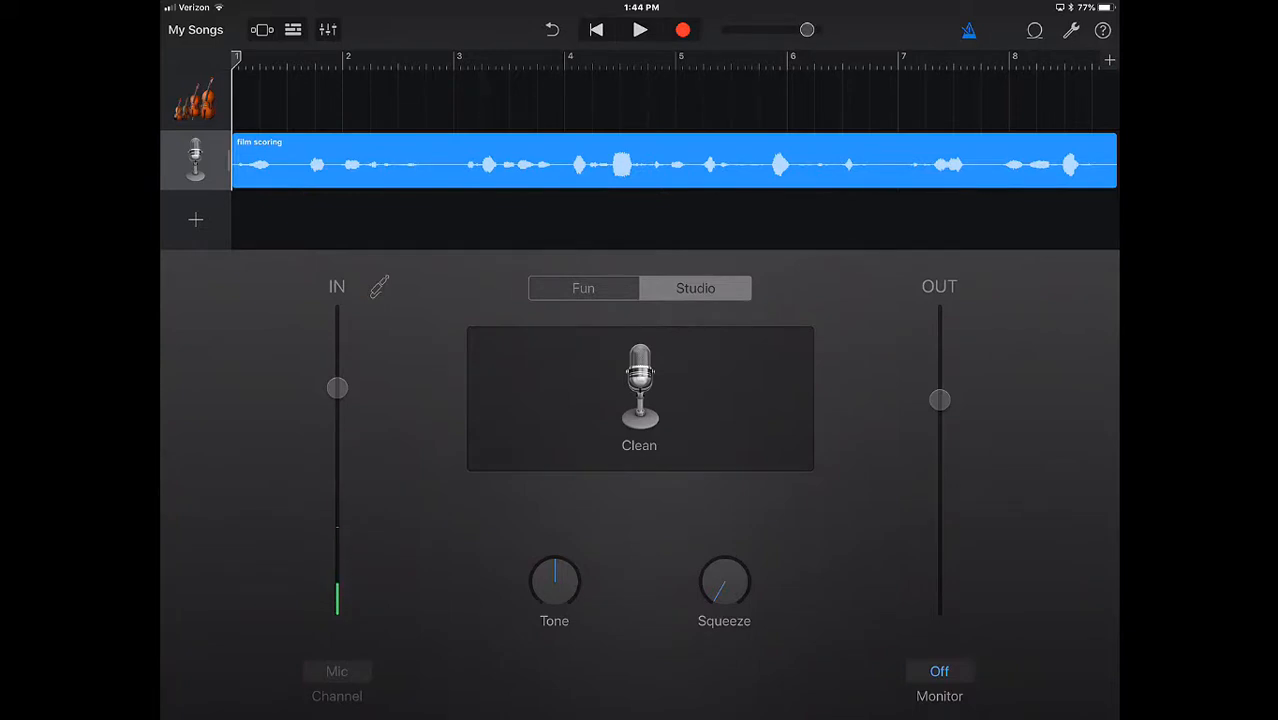
# Switch to the Cinematic strings Smart Strings view and play the dialogue back from the start.
pyautogui.click(196, 96)
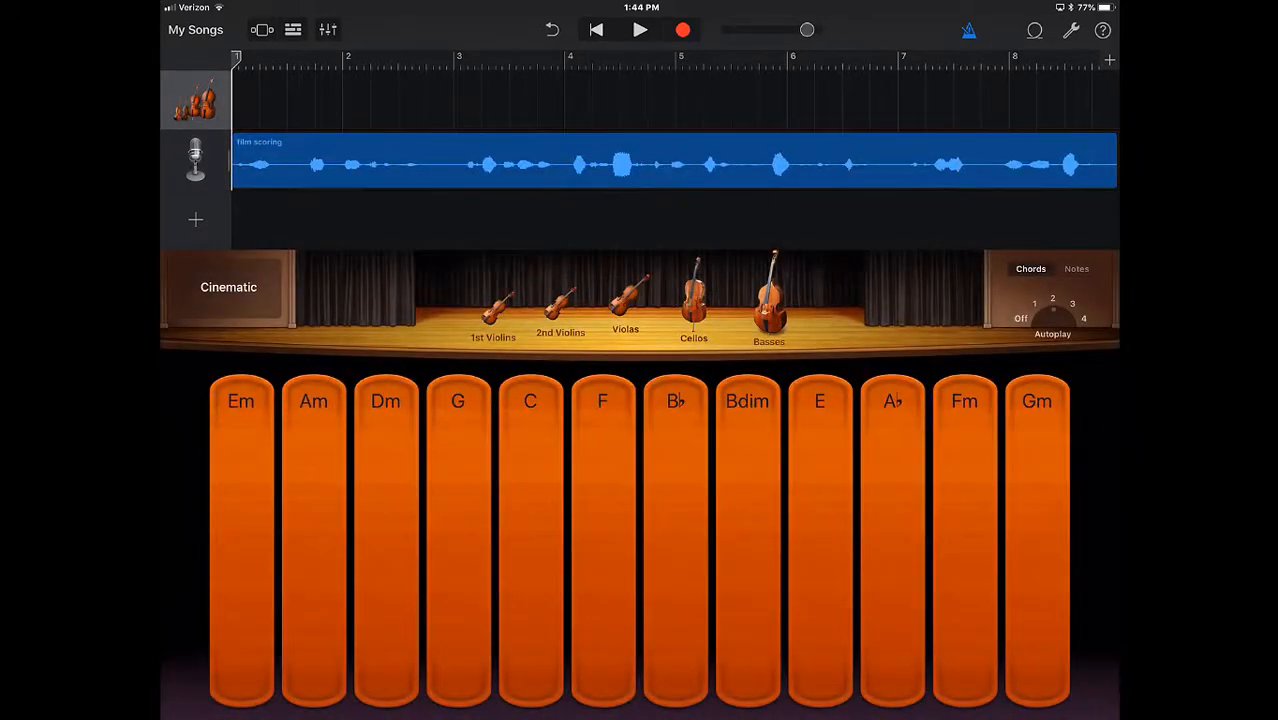
pyautogui.click(640, 30)
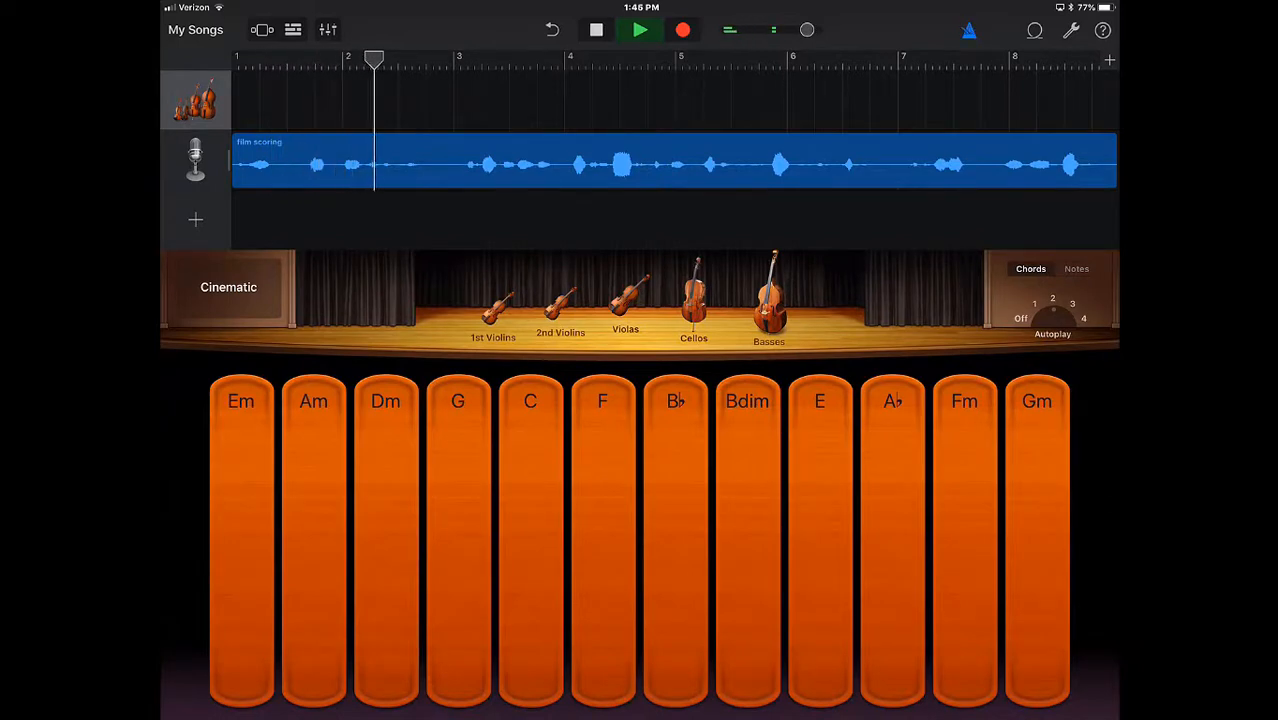
pyautogui.click(640, 30)
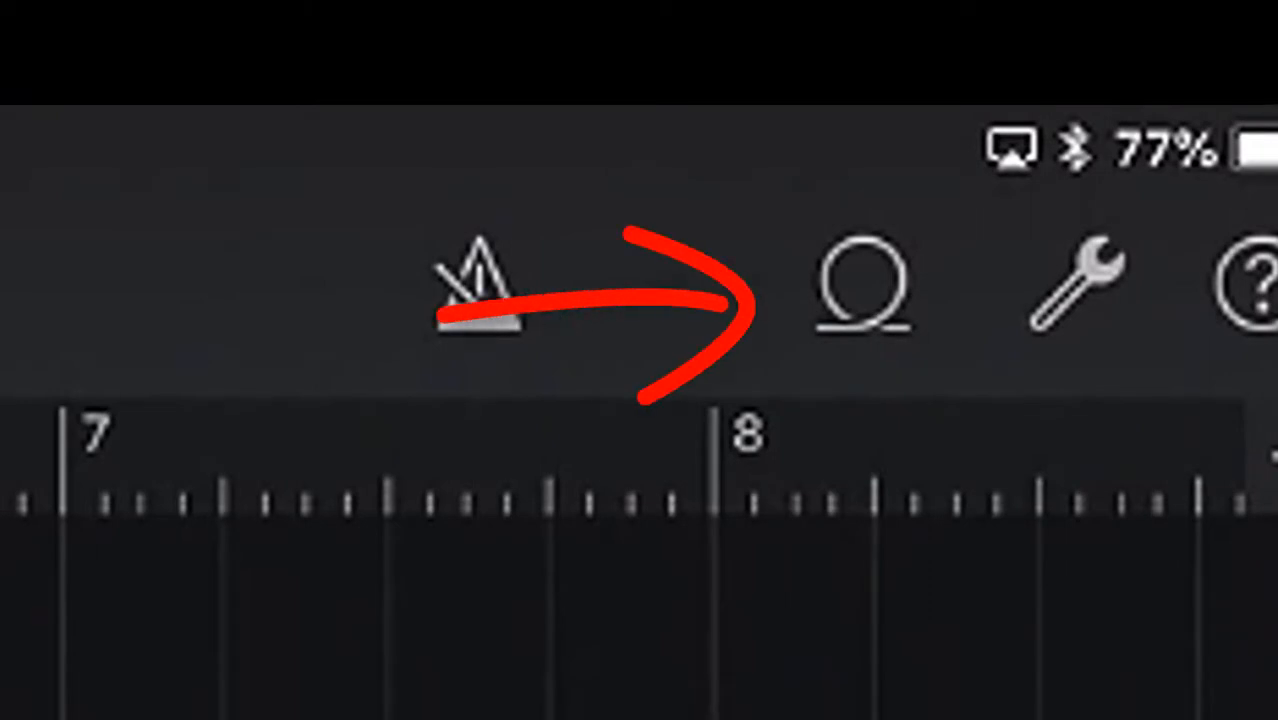
# In Song Settings, turn the metronome off and set the tempo to 110 bpm in 4/4.
pyautogui.click(1076, 284)
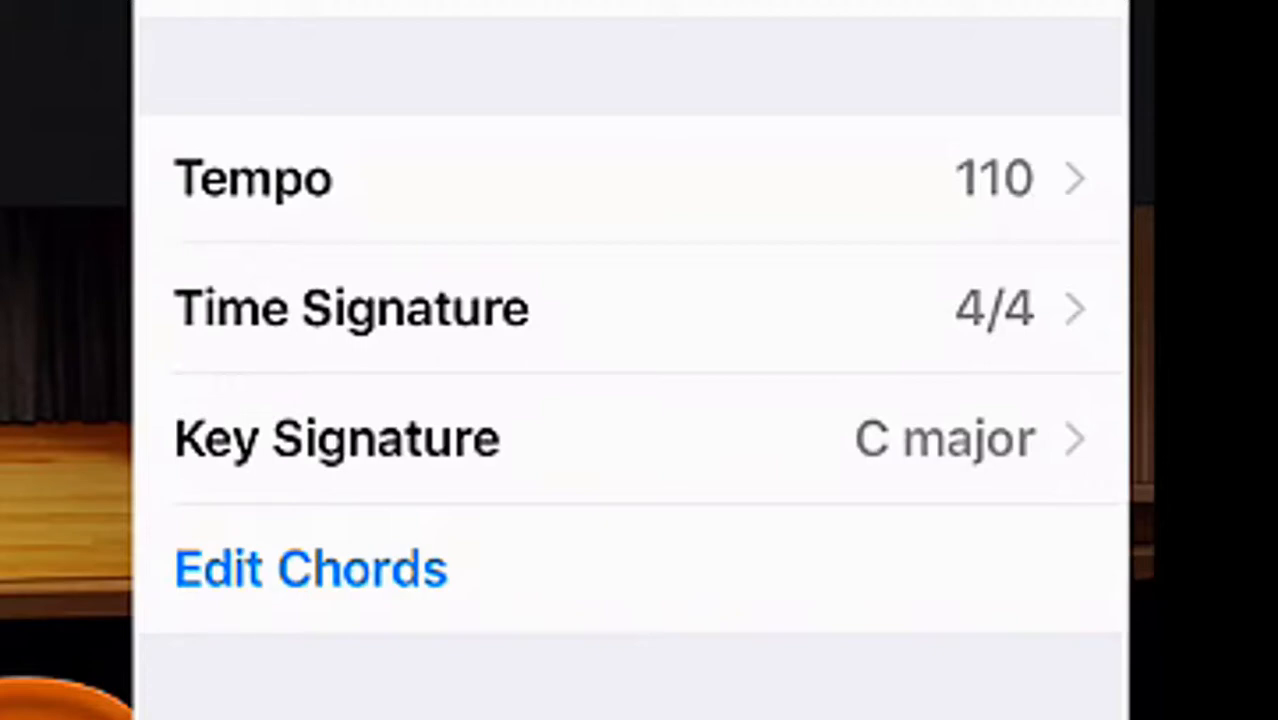
pyautogui.click(252, 178)
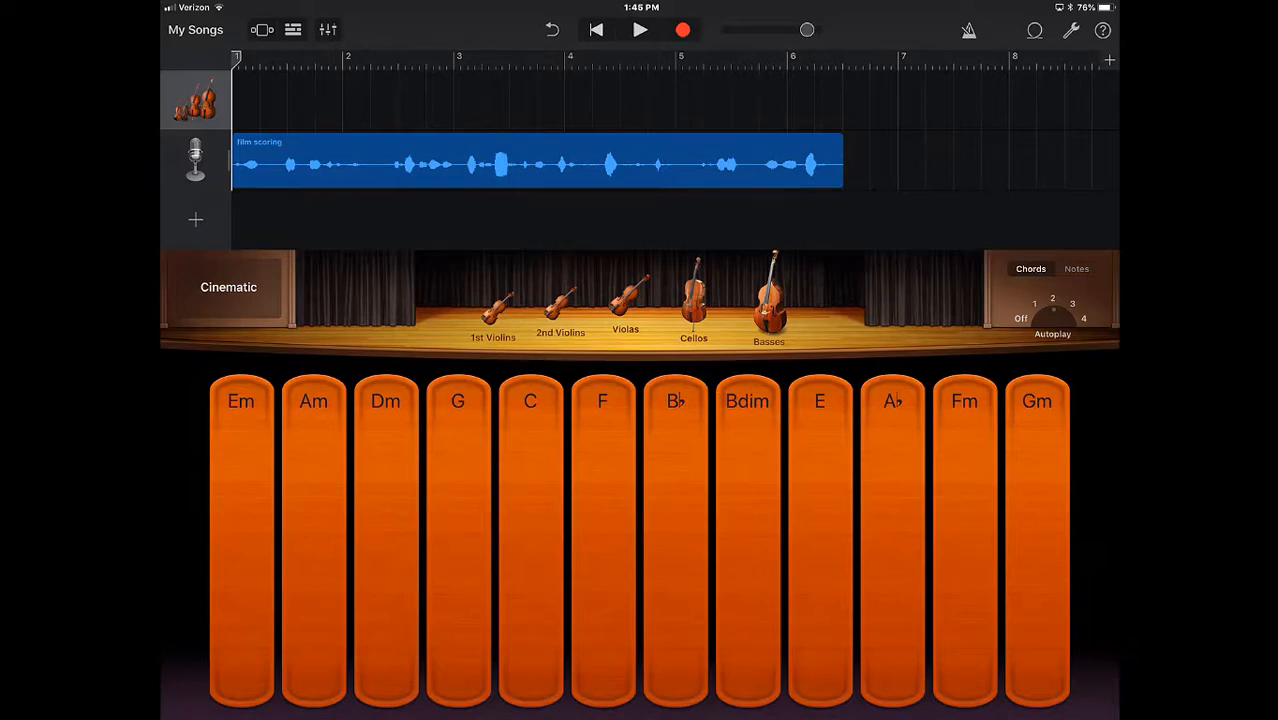
# Record a live Cinematic strings take of Em, Am and Dm chords over the dialogue.
pyautogui.click(640, 30)
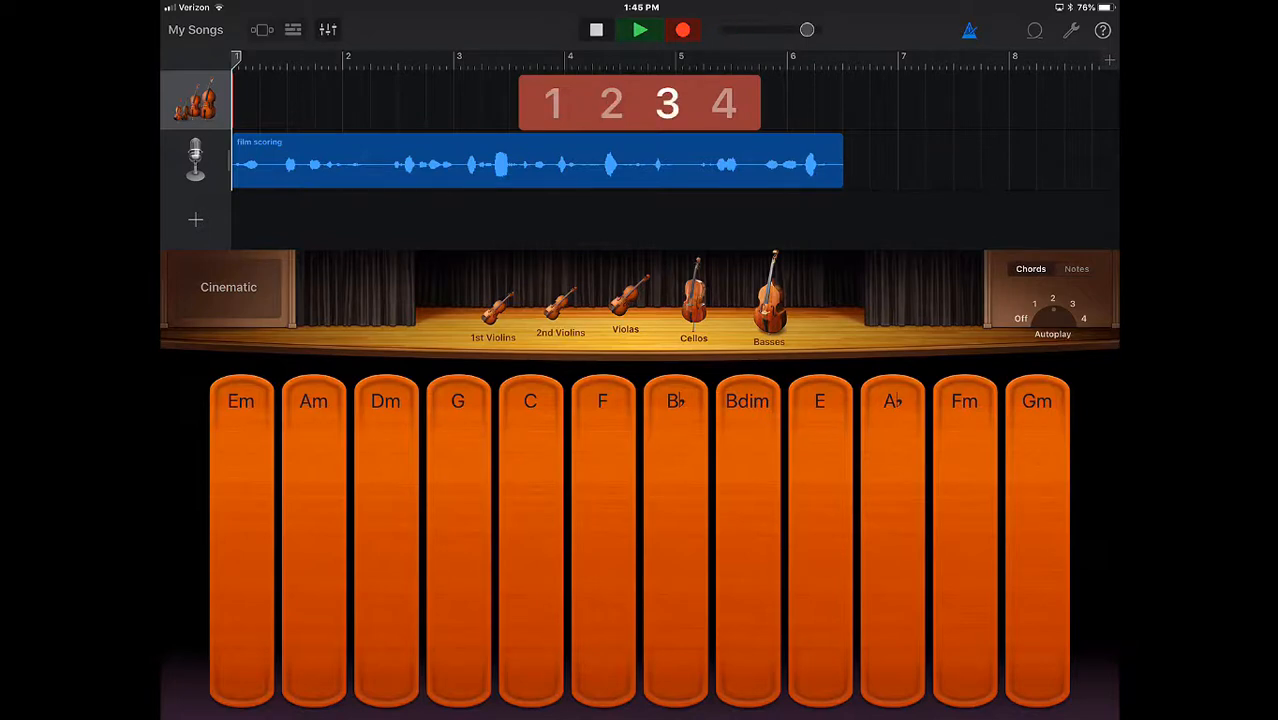
pyautogui.click(240, 540)
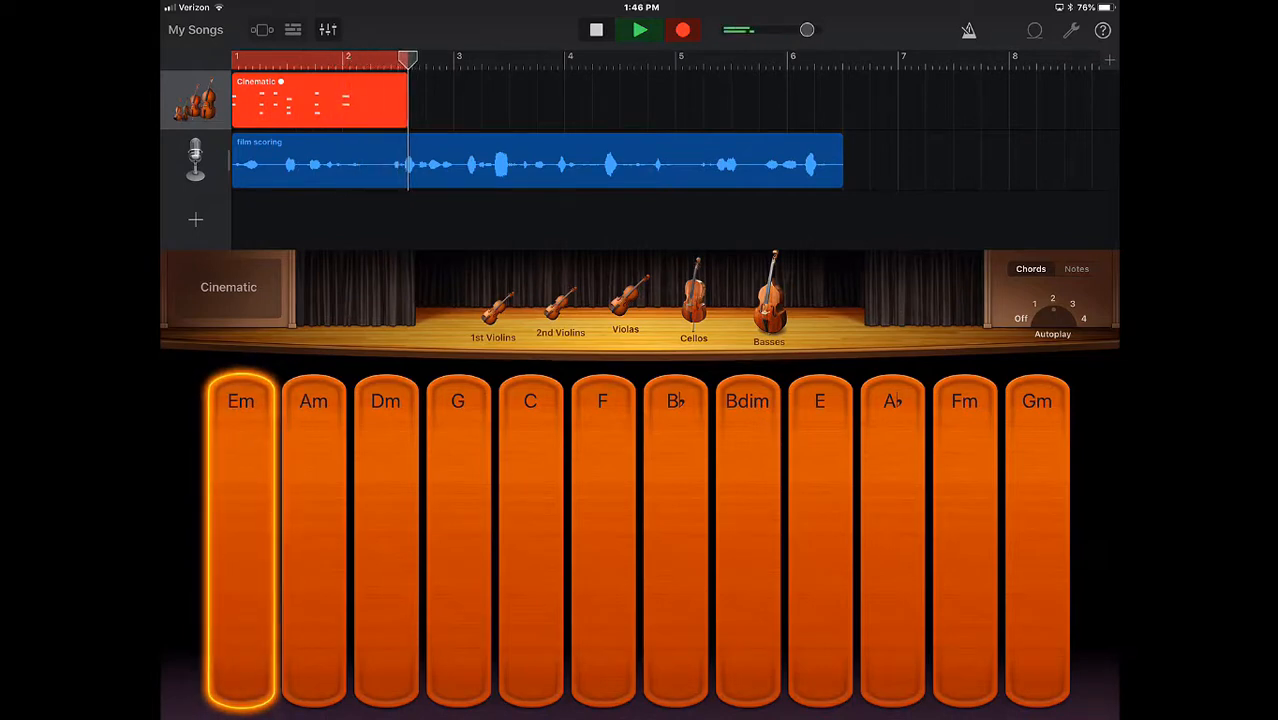
pyautogui.click(312, 540)
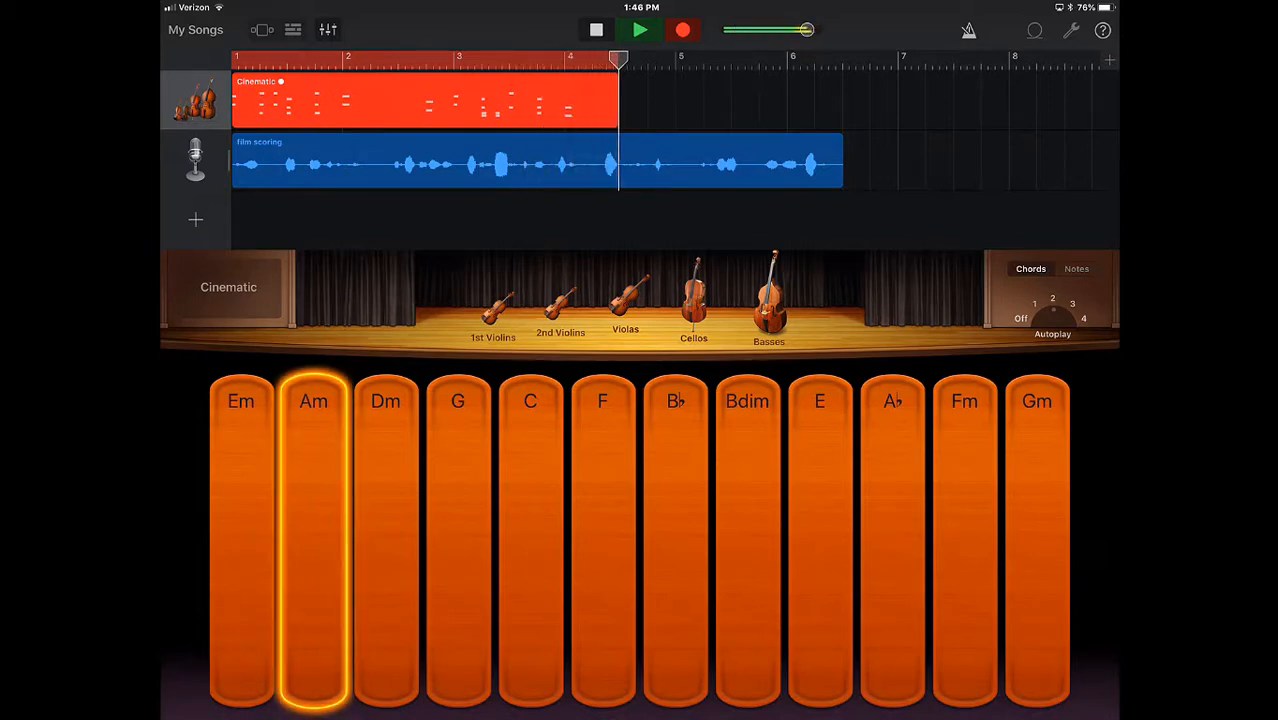
pyautogui.click(384, 544)
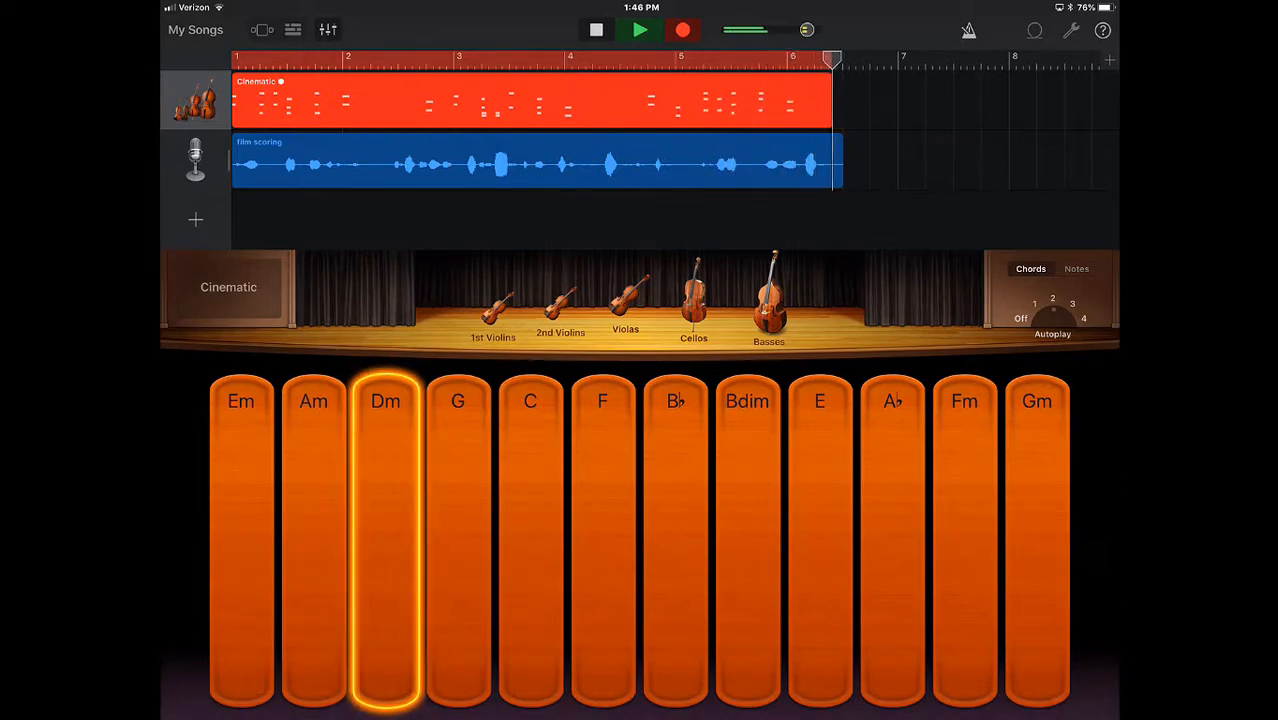
pyautogui.click(456, 540)
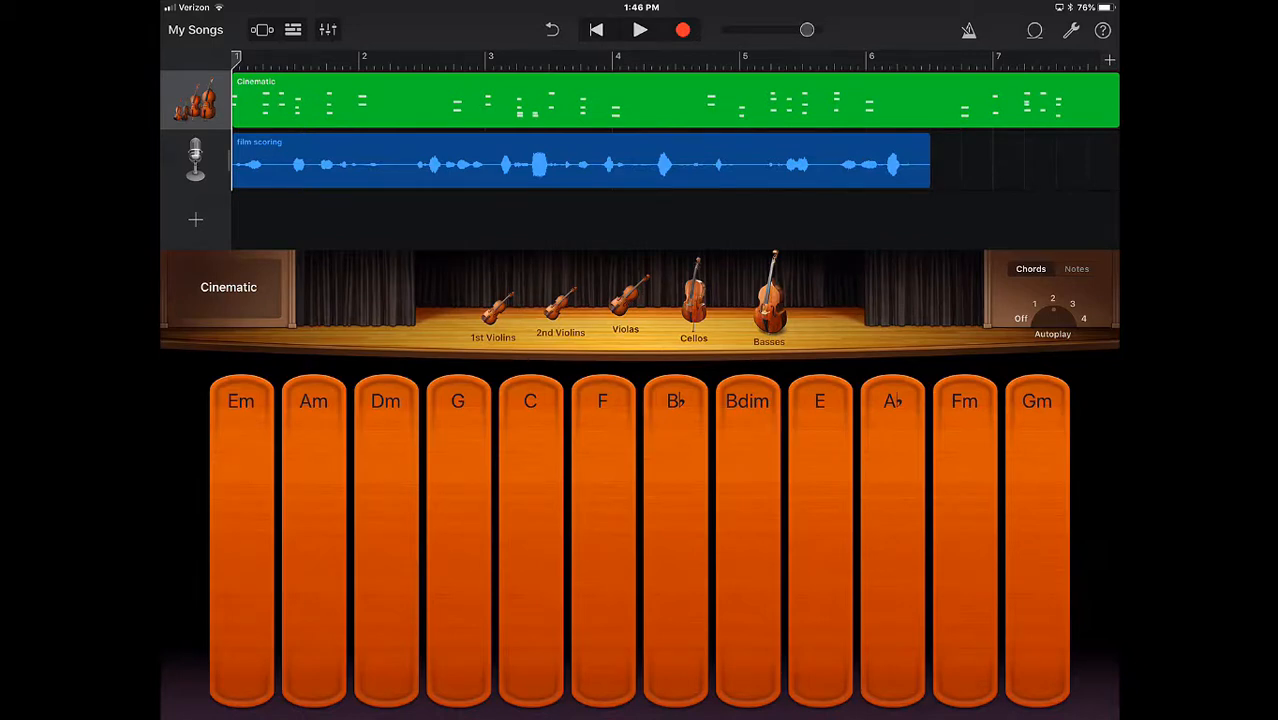
# Play back the strings with the dialogue, then reveal the track headers' volume controls.
pyautogui.click(640, 30)
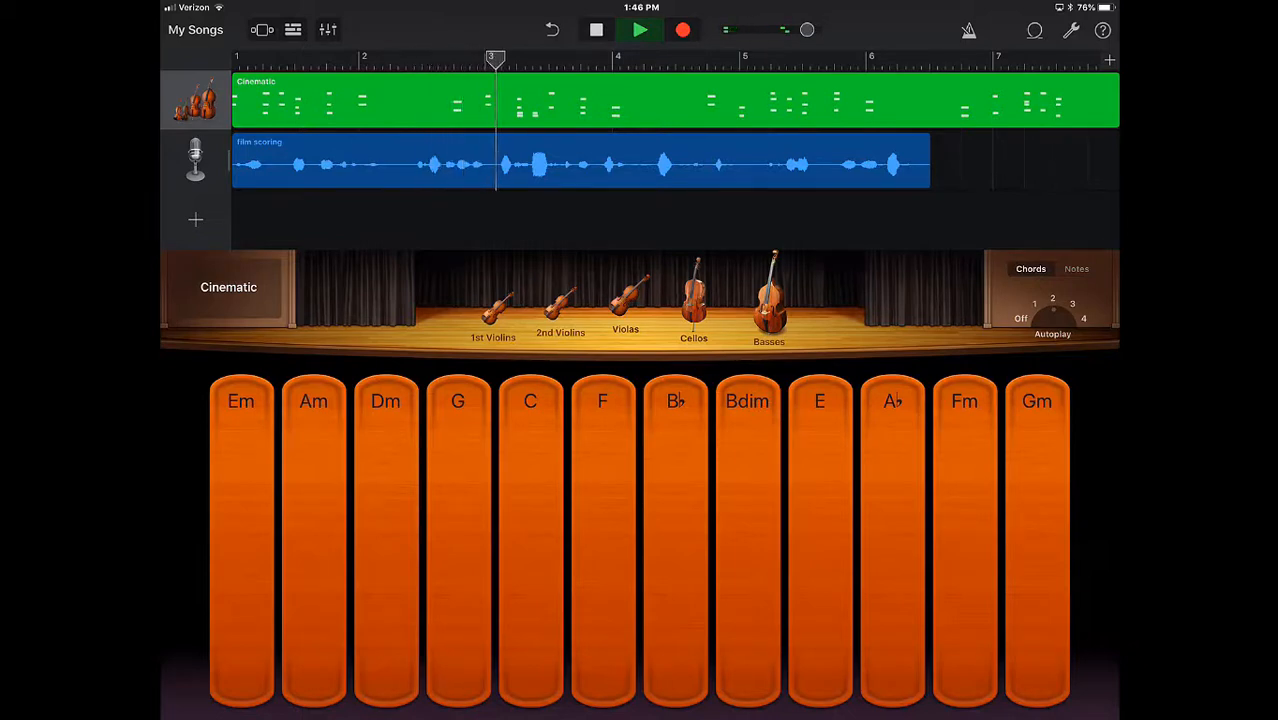
pyautogui.click(640, 30)
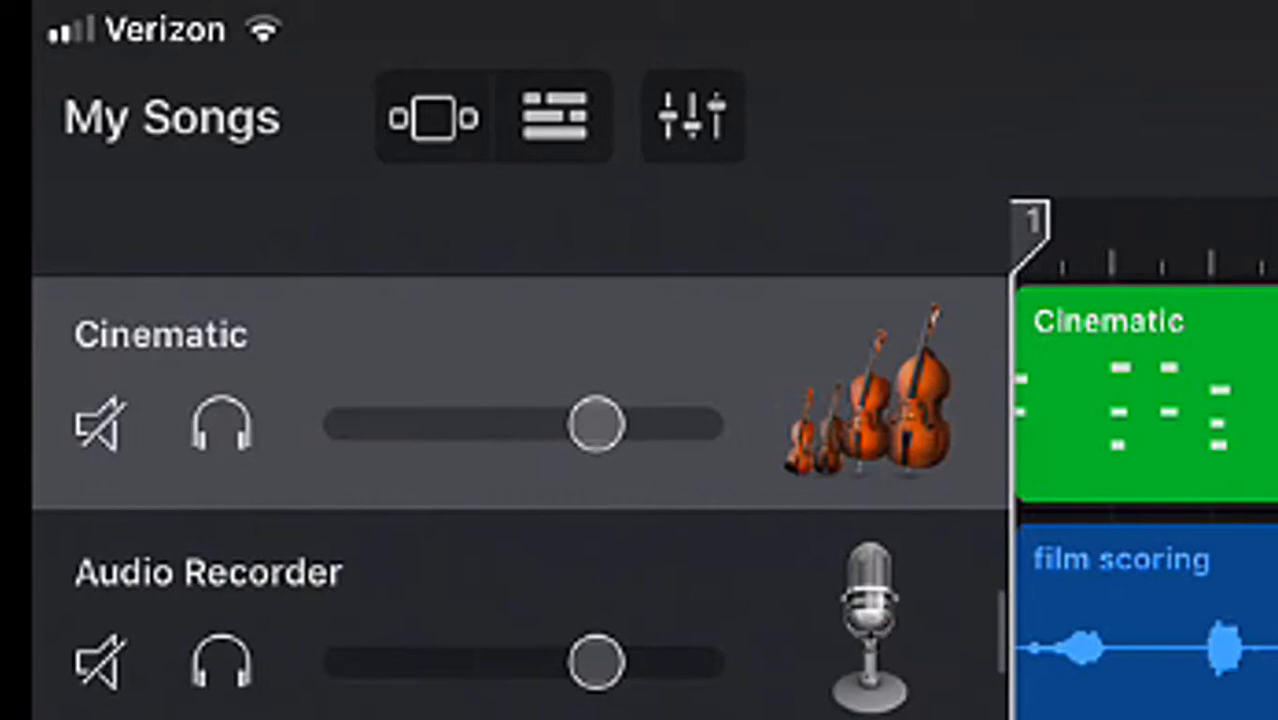
# Lower the Cinematic strings volume so it sits under the dialogue.
pyautogui.moveTo(600, 424); pyautogui.dragTo(496, 424)
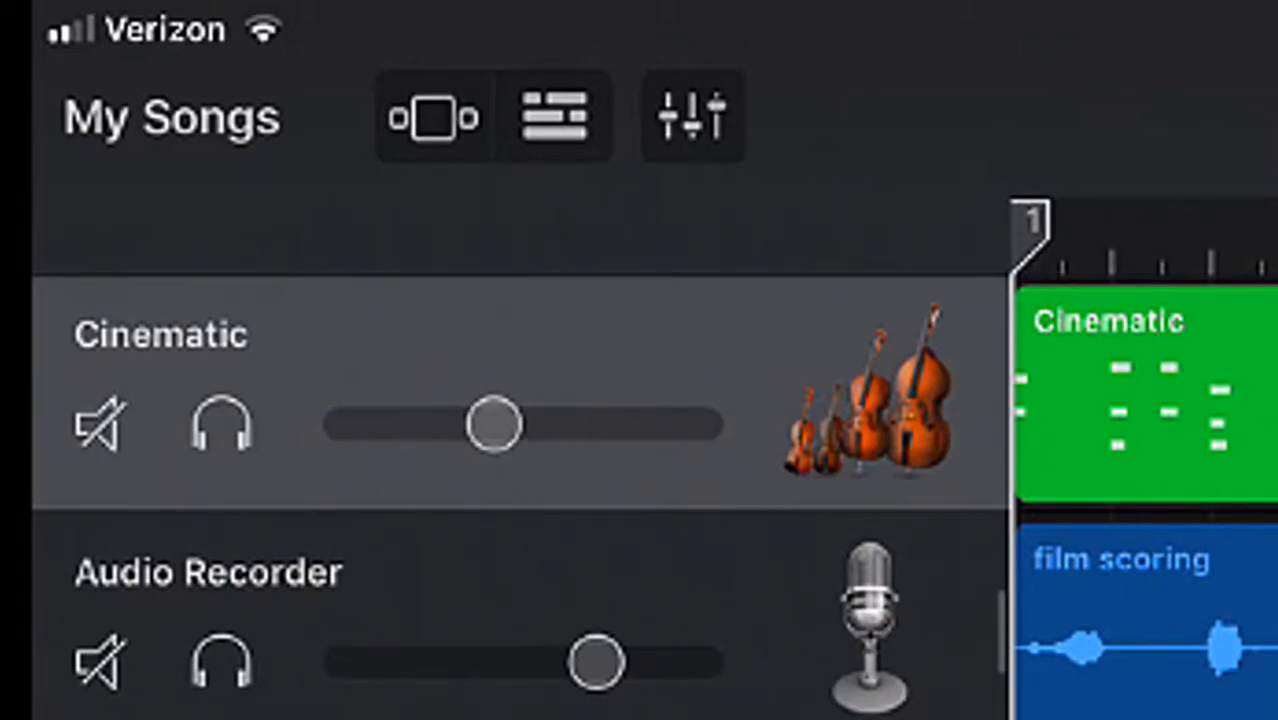
pyautogui.moveTo(500, 424); pyautogui.dragTo(484, 424)
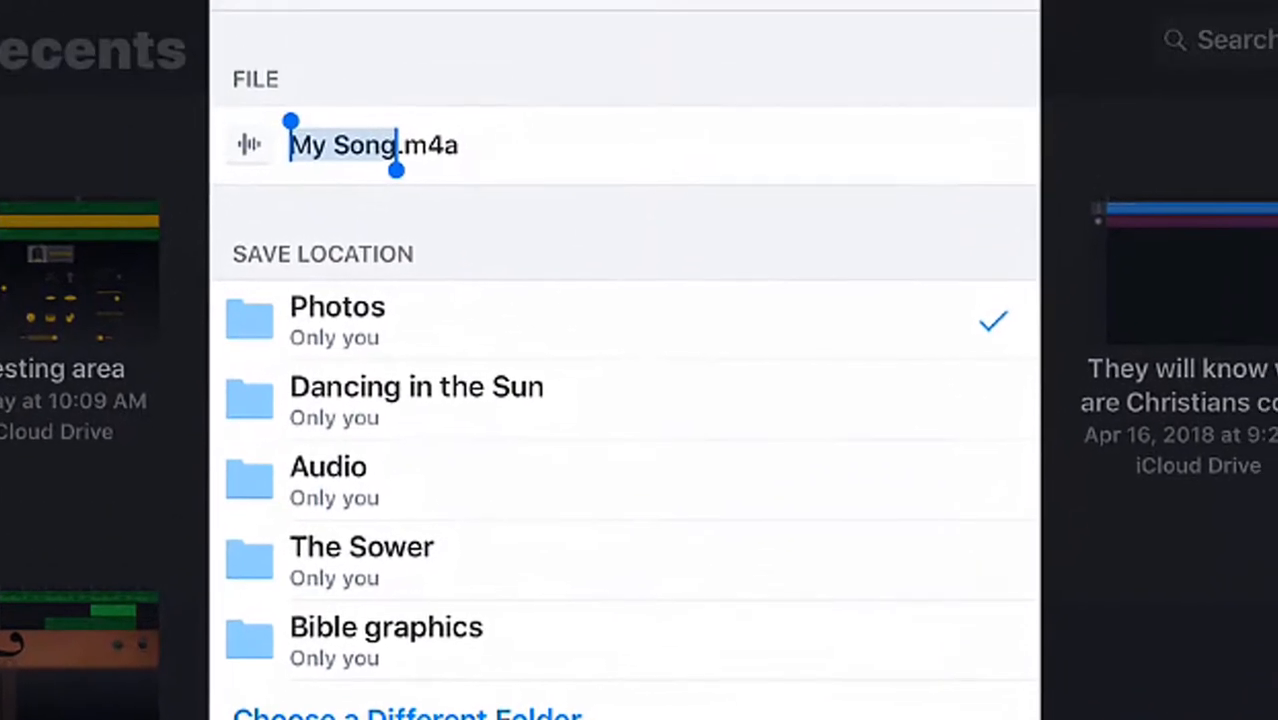
# Name the export 'my score final' and save it into Dropbox's Audio folder.
pyautogui.write('my')
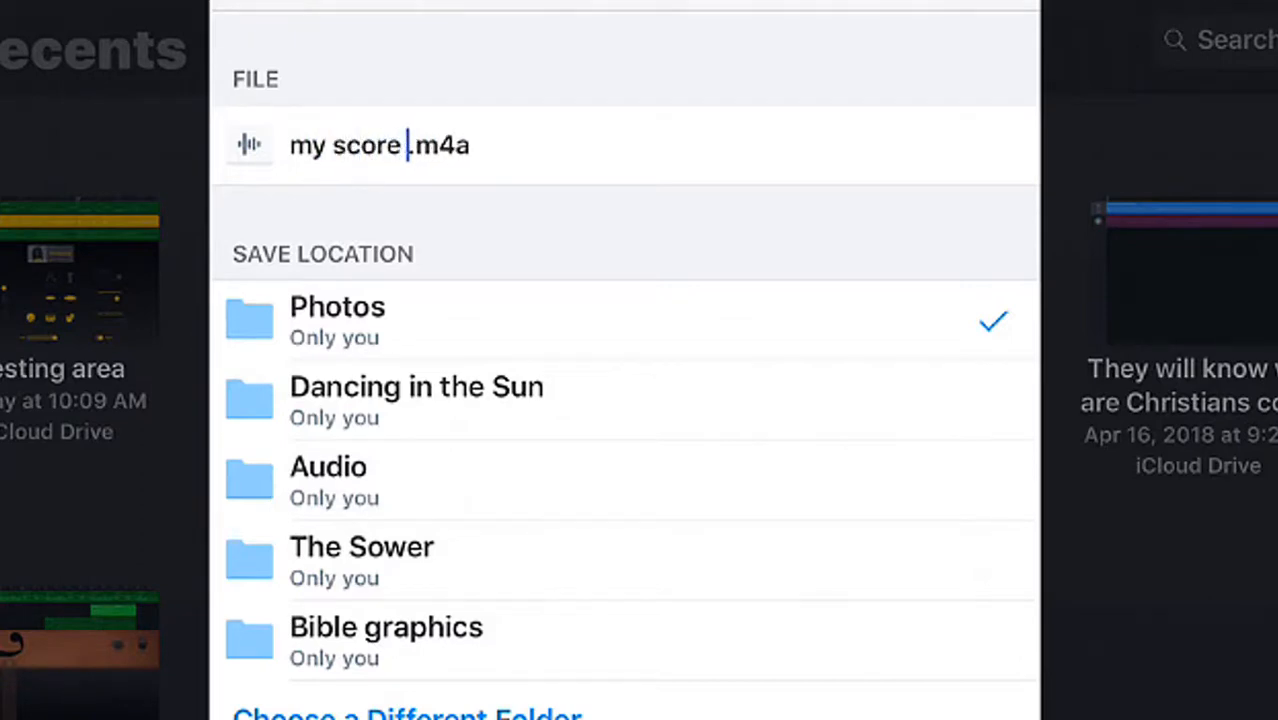
pyautogui.write('final')
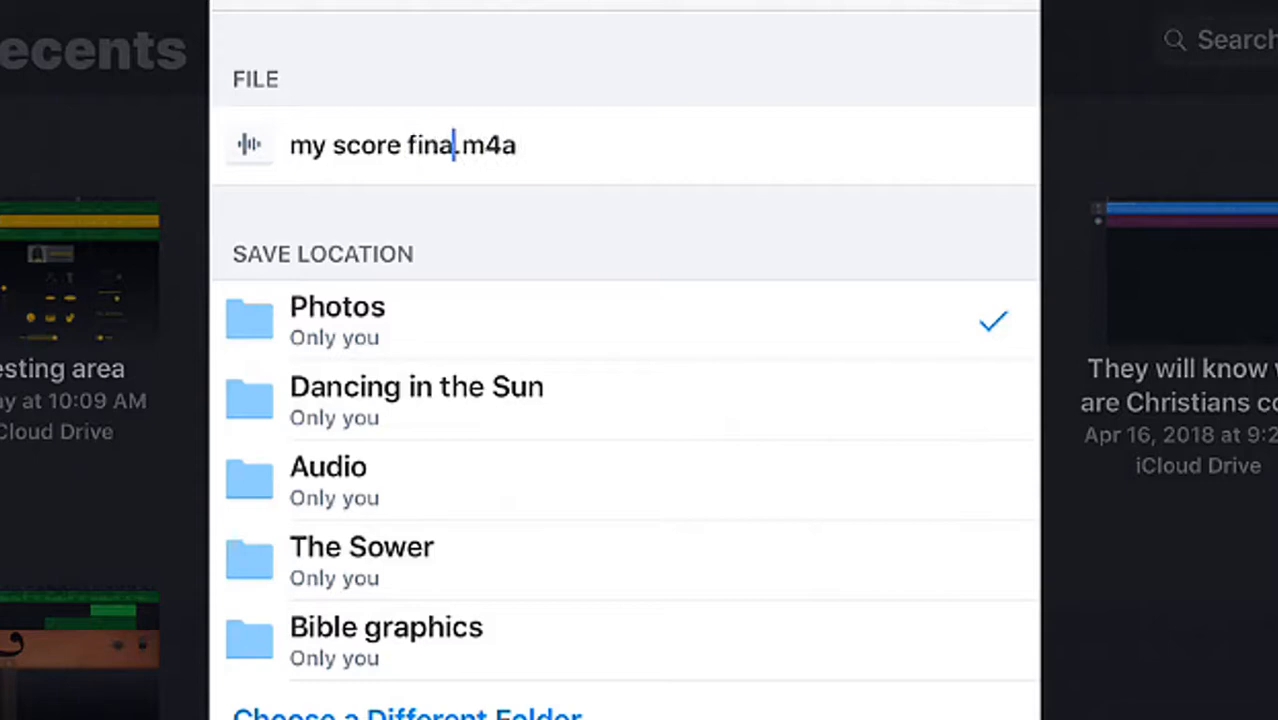
pyautogui.write('l')
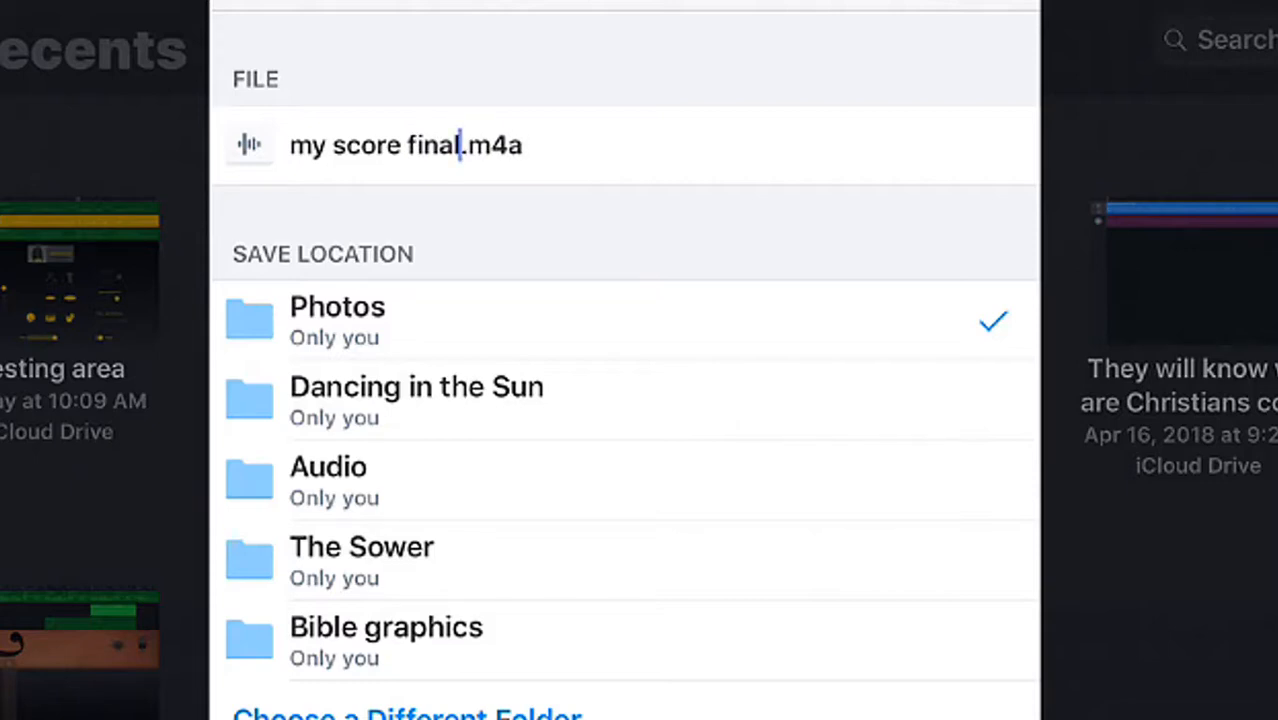
pyautogui.click(328, 466)
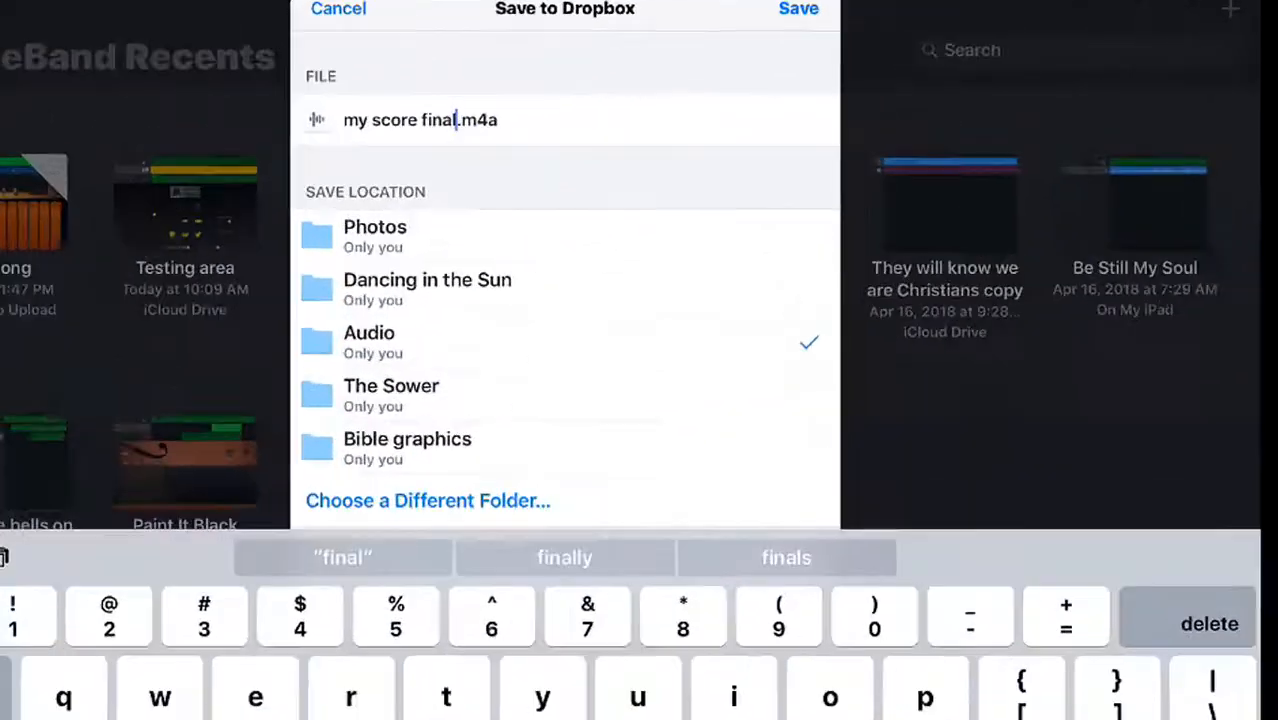
pyautogui.click(798, 8)
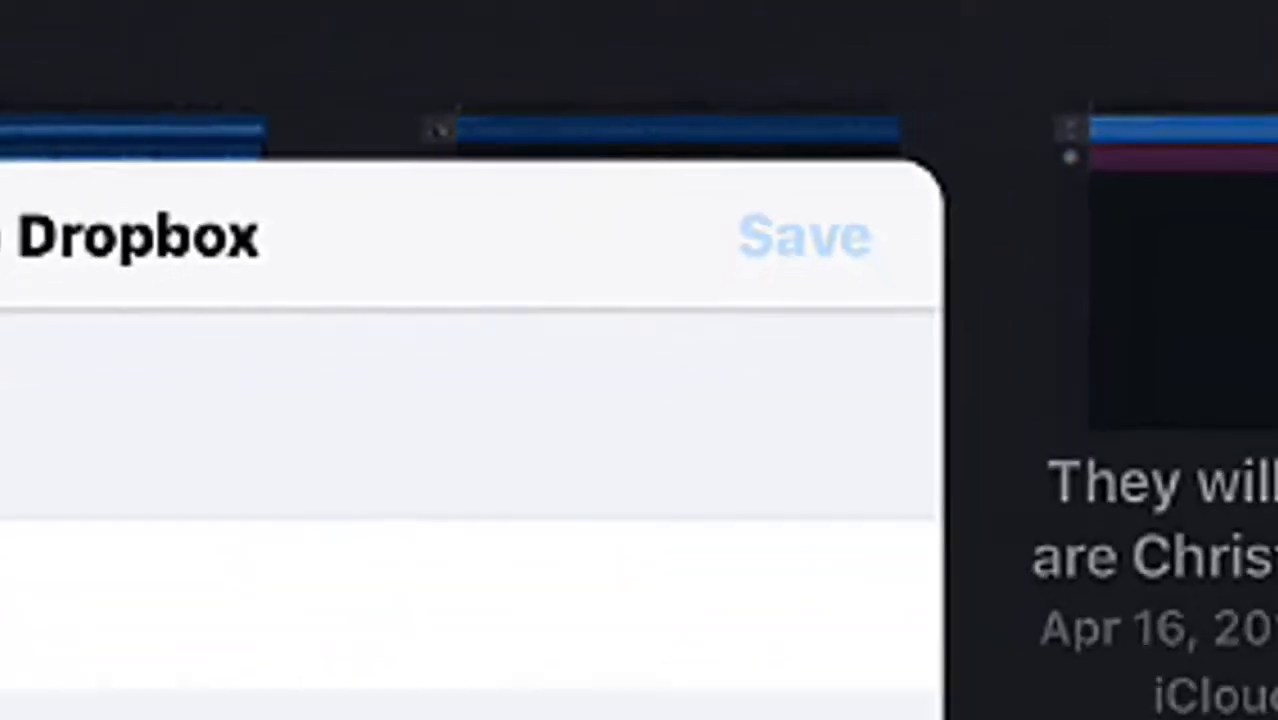
pyautogui.click(804, 236)
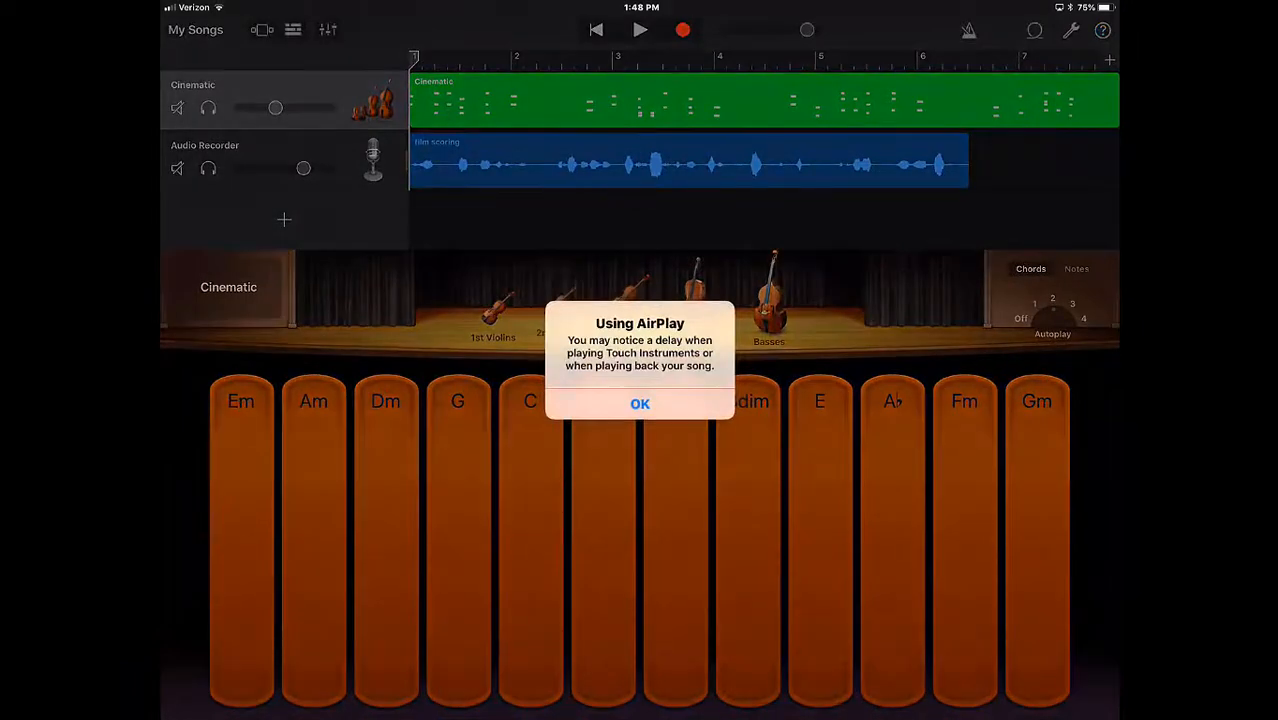
# Dismiss the playback delay notice and filter the Loop browser to Chillwave genre loops.
pyautogui.click(640, 404)
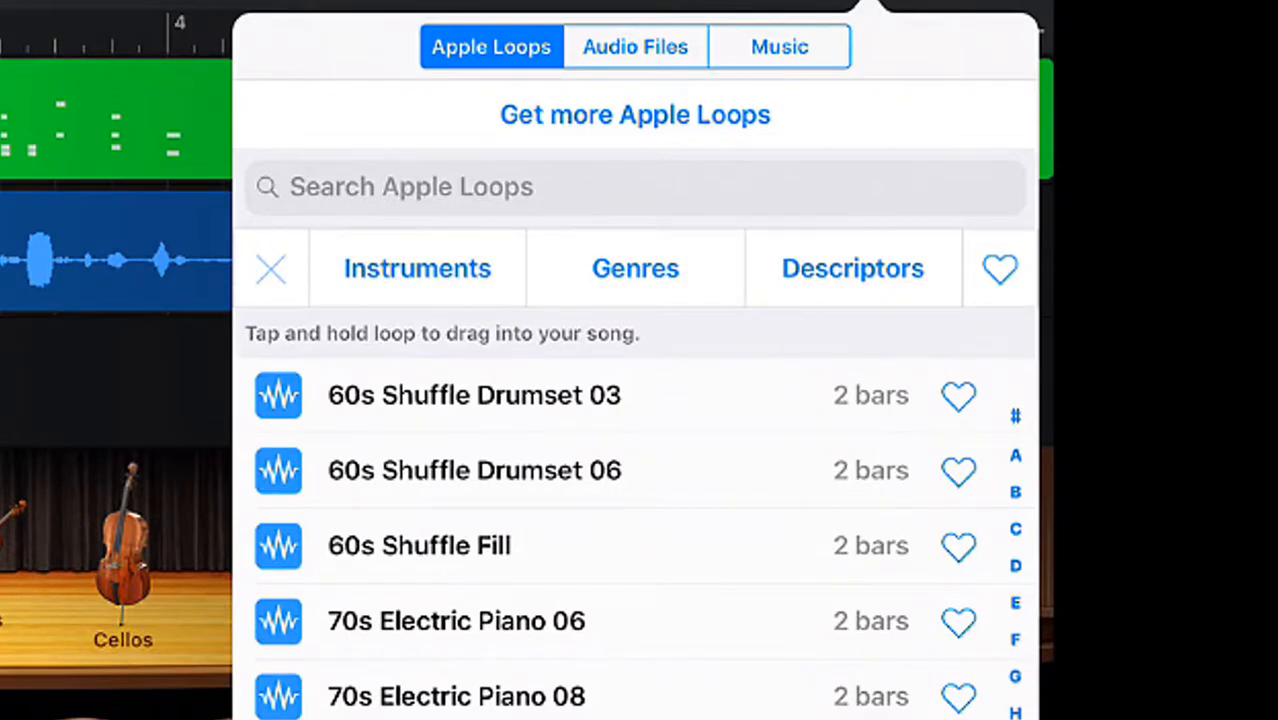
pyautogui.click(636, 268)
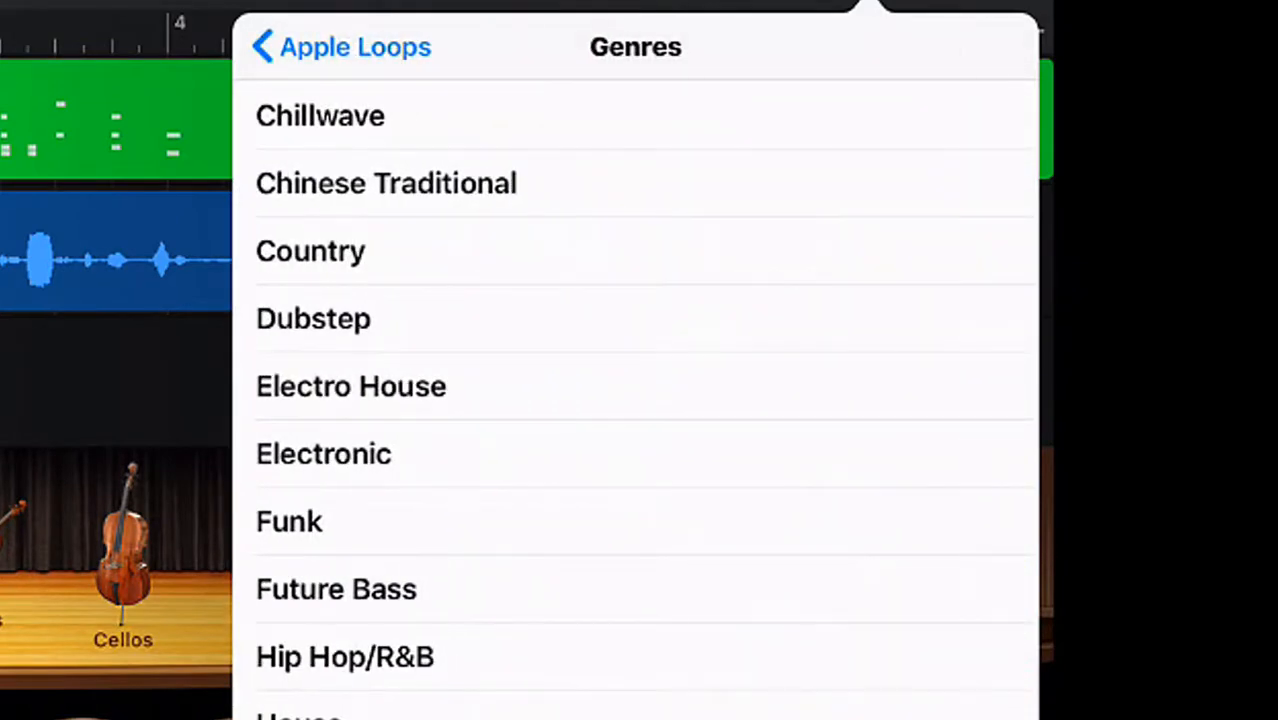
pyautogui.click(320, 114)
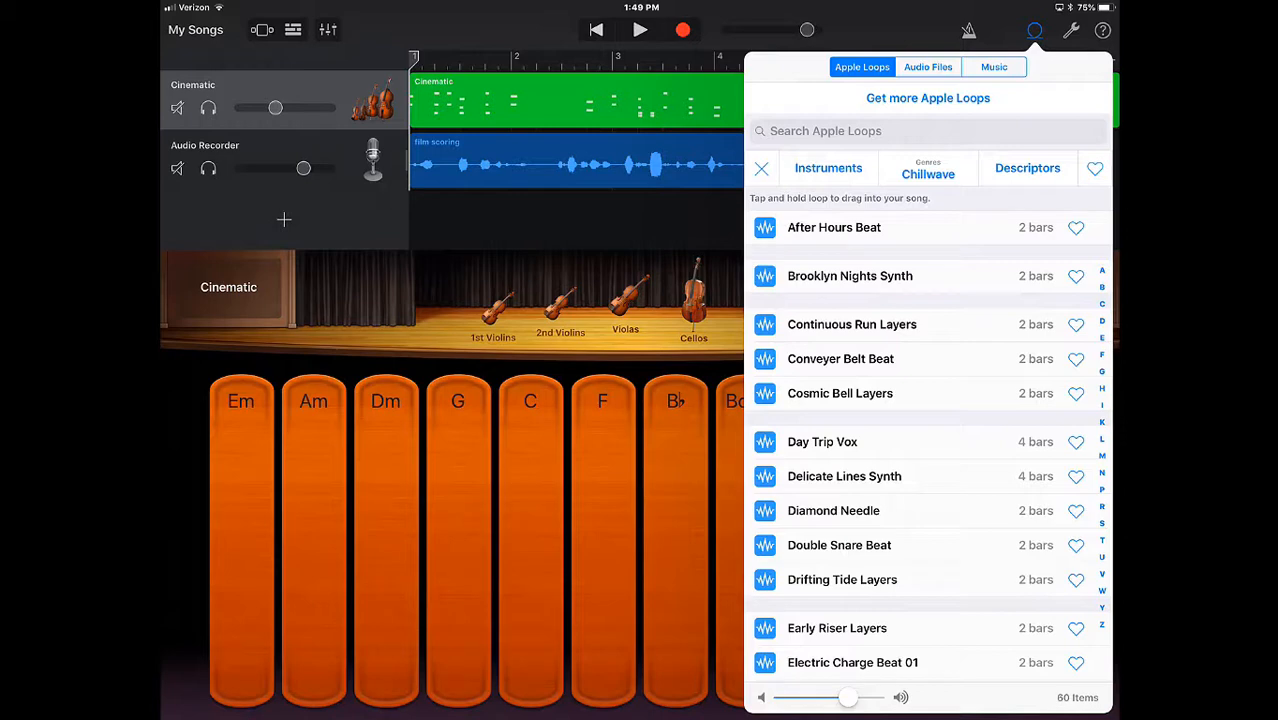
pyautogui.click(1036, 30)
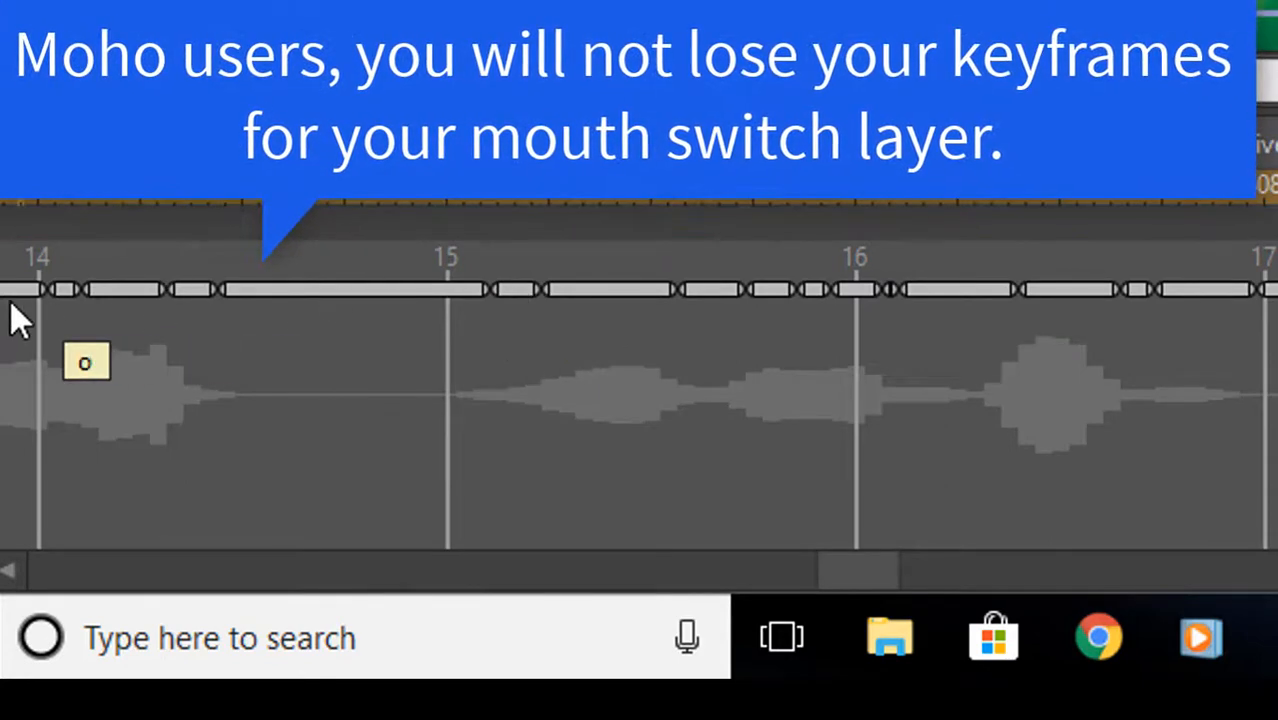
pyautogui.moveTo(1228, 310)
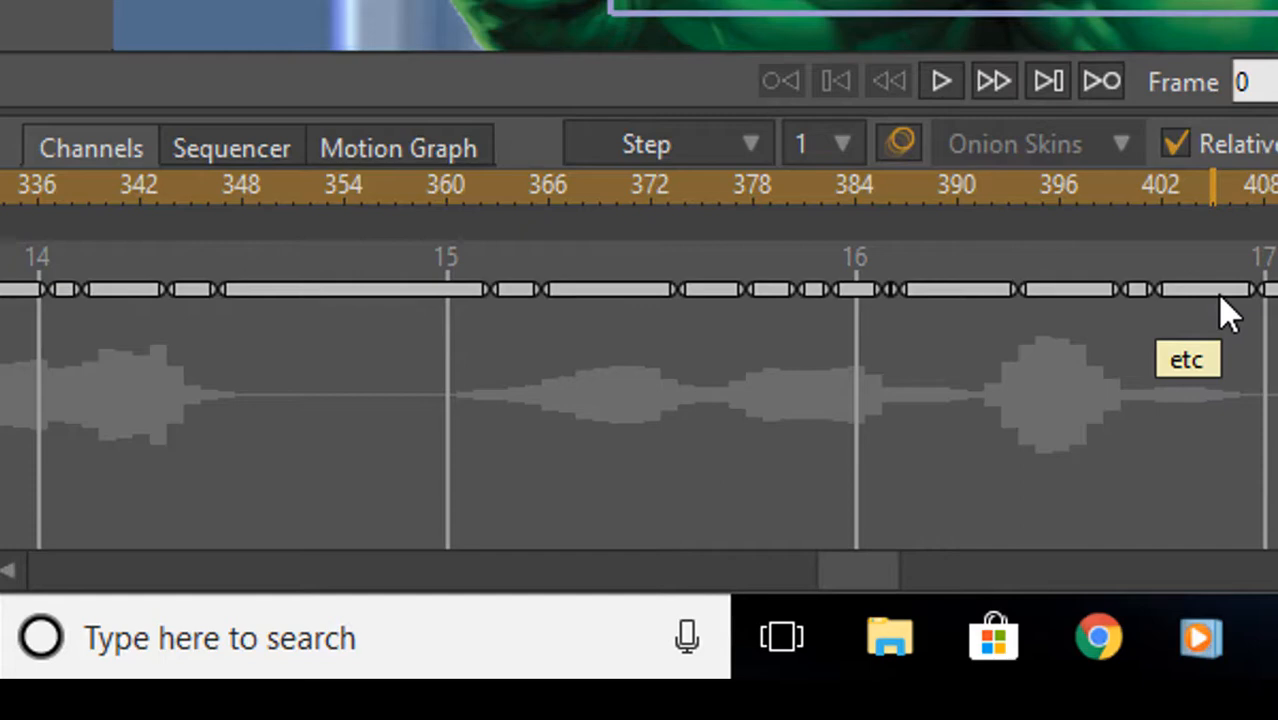
pyautogui.moveTo(1216, 444)
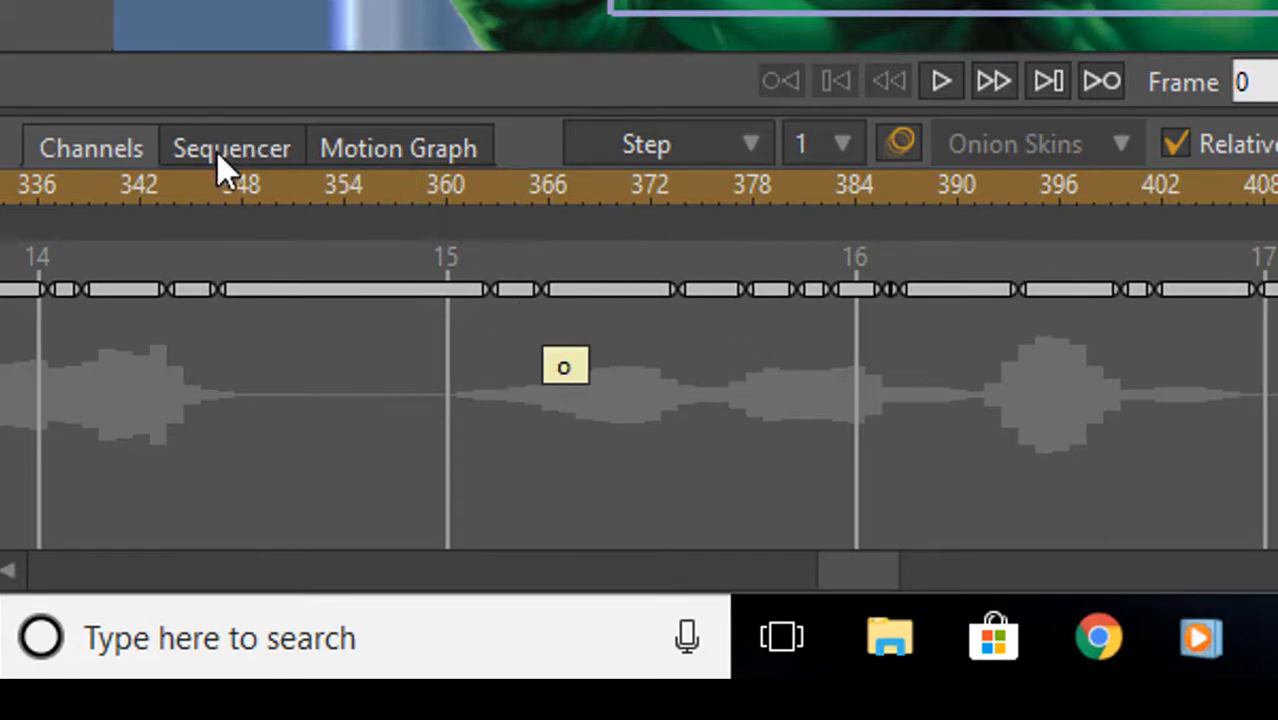
# Show the Moho timeline as layer sequences with the dialogue waveform.
pyautogui.click(232, 148)
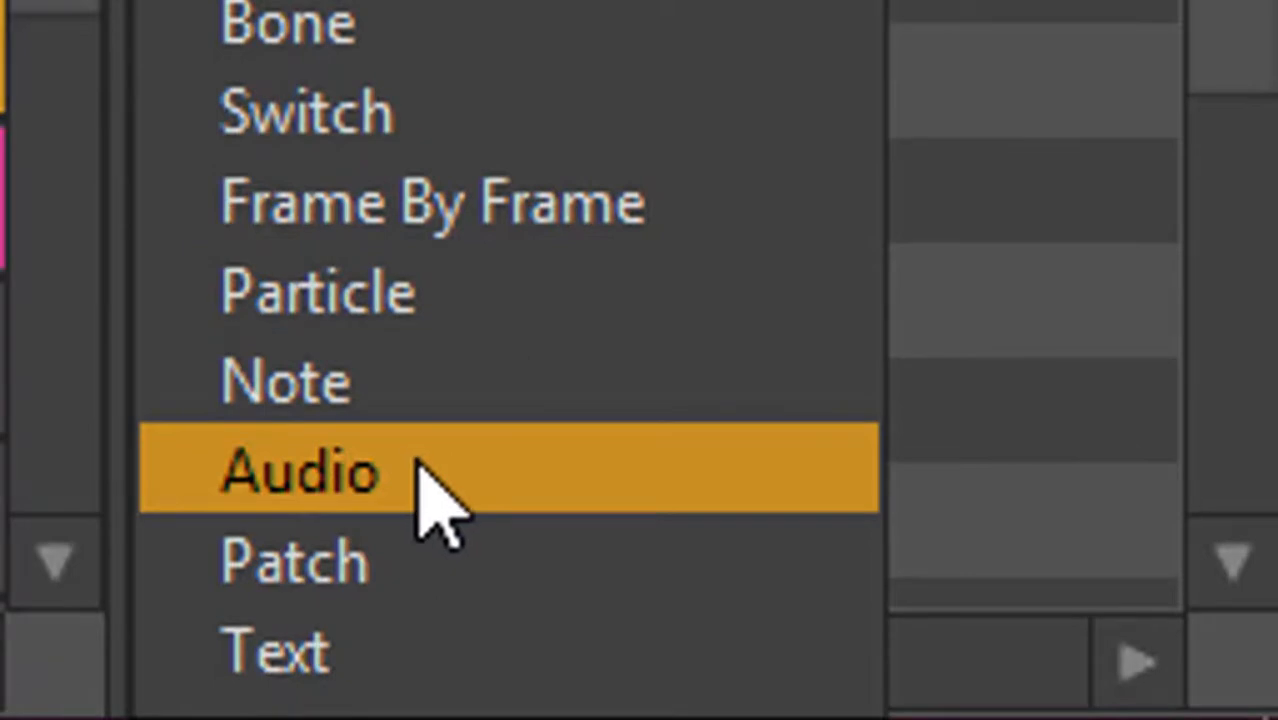
# Add a new Audio layer using my score final.m4a from Dropbox's Audio folder.
pyautogui.click(300, 470)
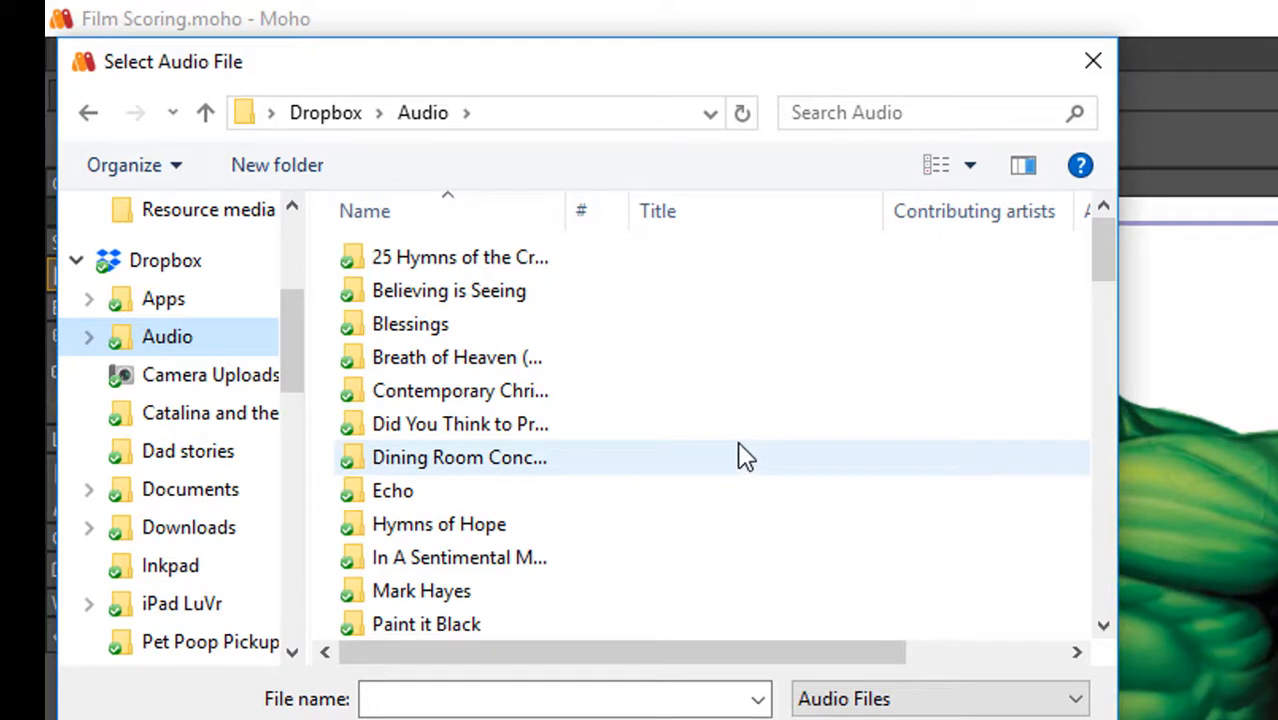
pyautogui.moveTo(696, 424)
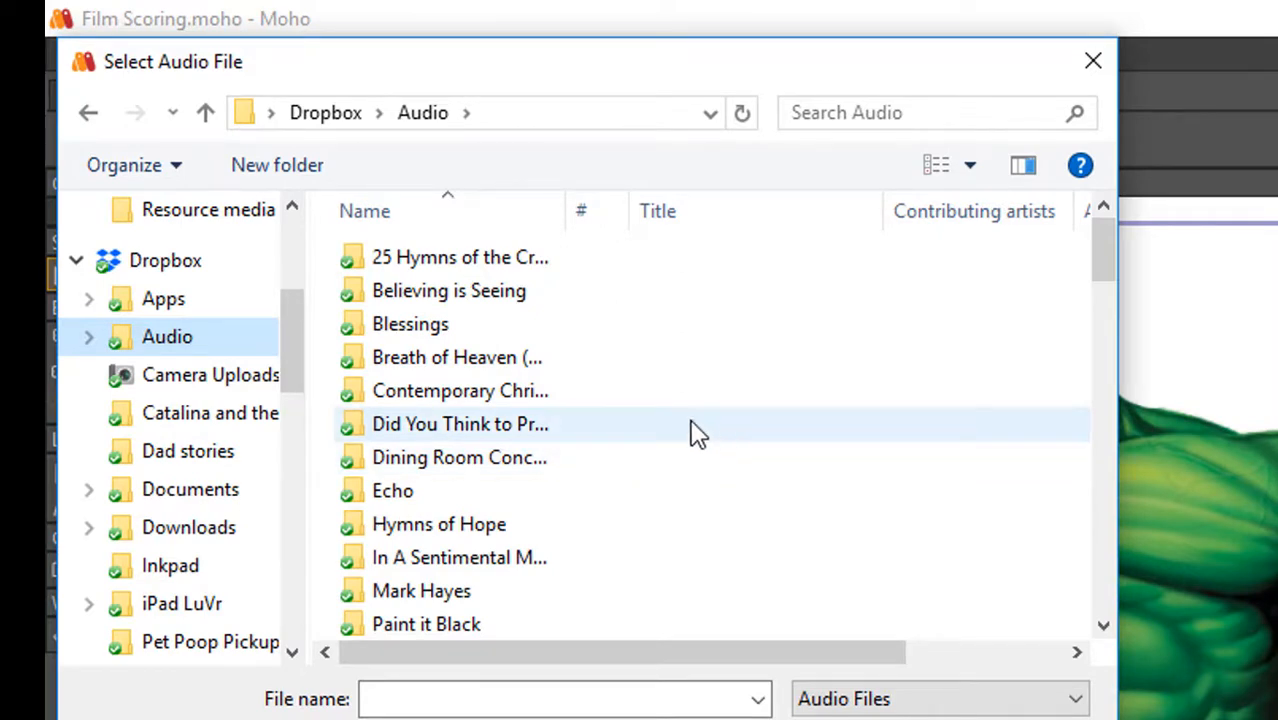
pyautogui.scroll(-3)
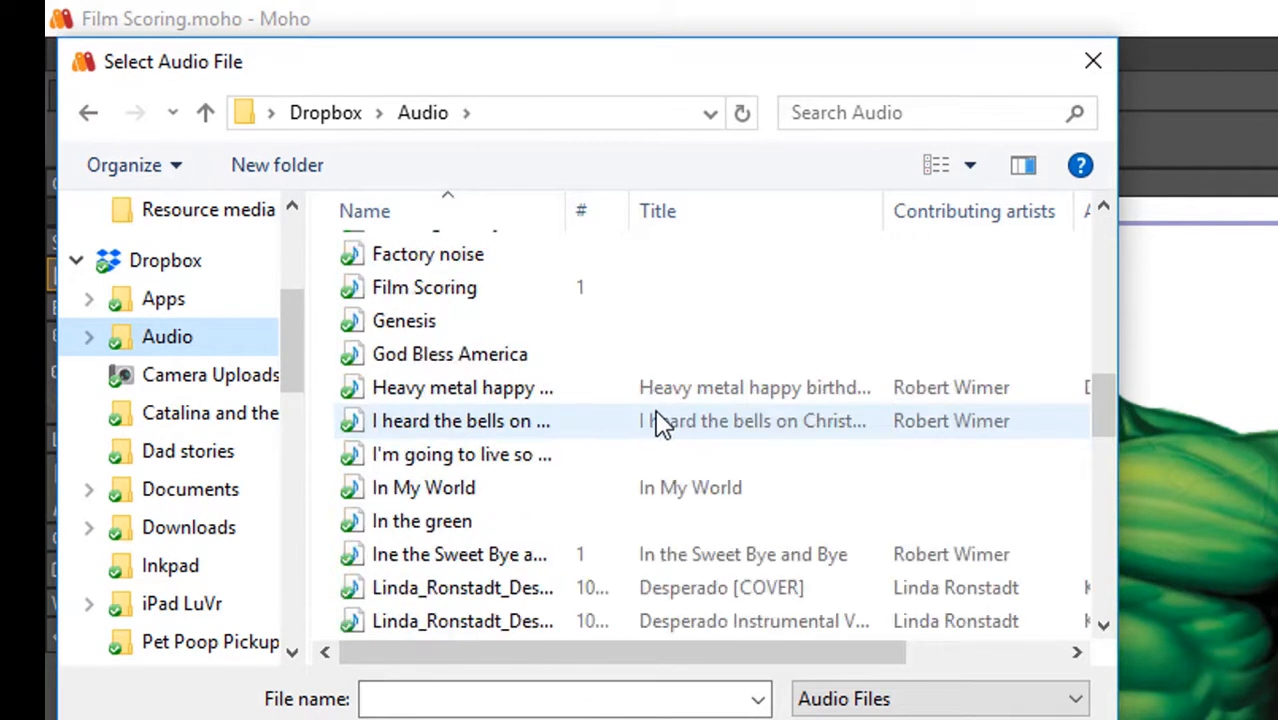
pyautogui.scroll(-3)
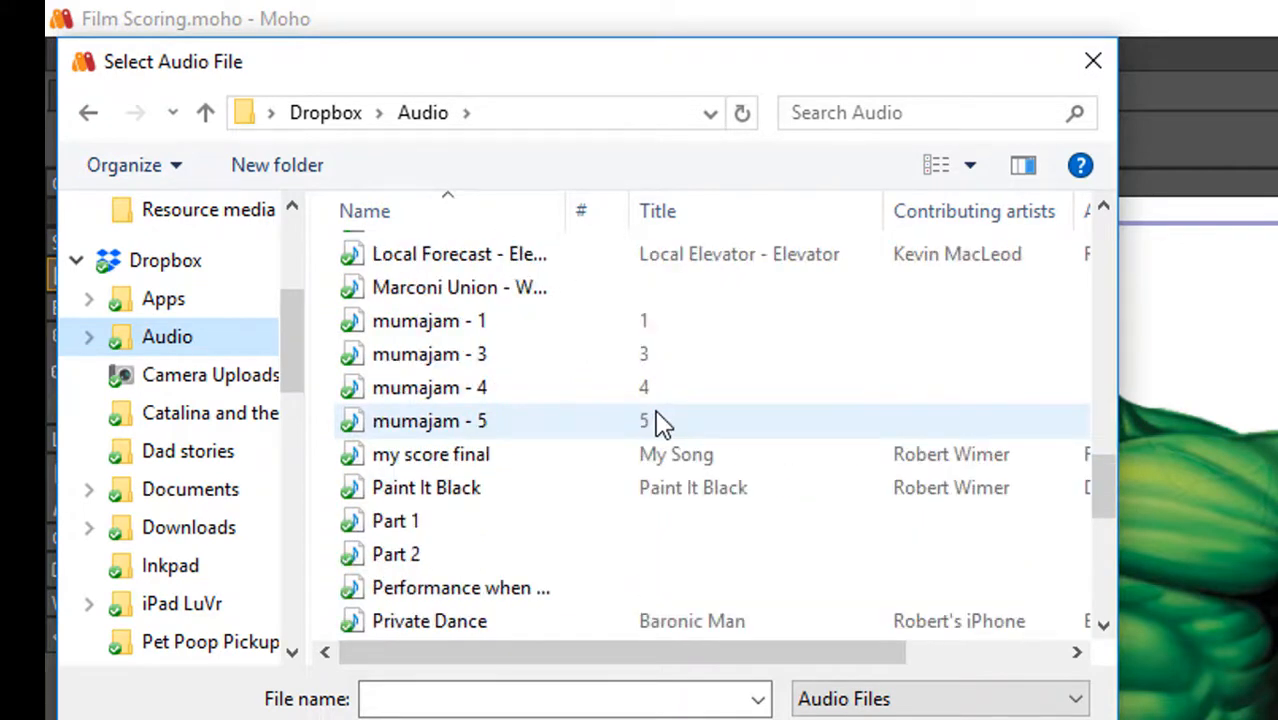
pyautogui.moveTo(432, 454)
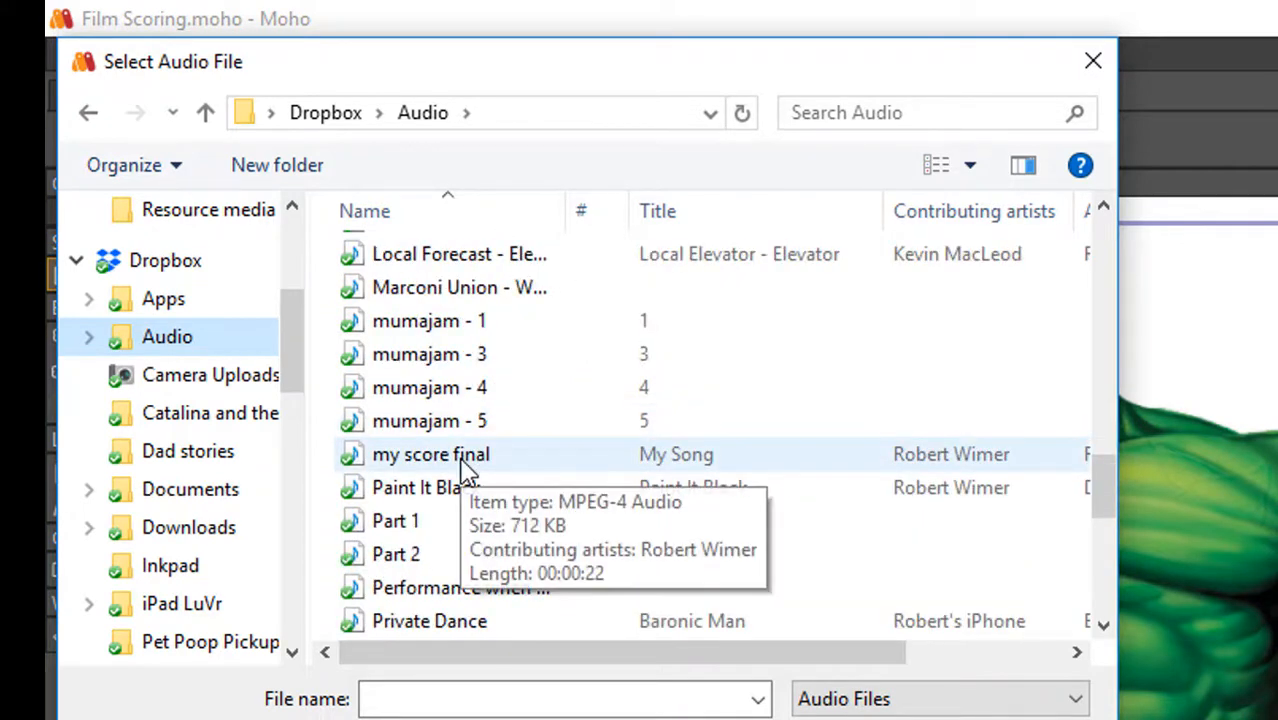
pyautogui.click(432, 454)
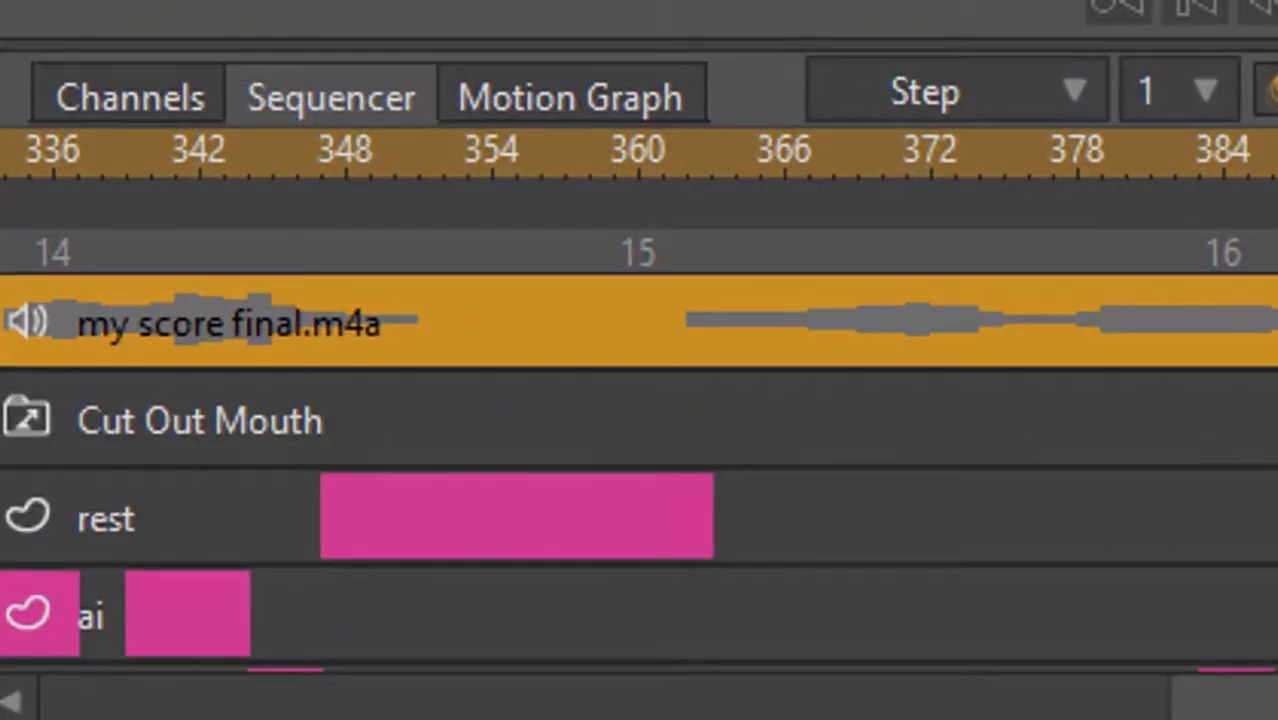
pyautogui.click(220, 322)
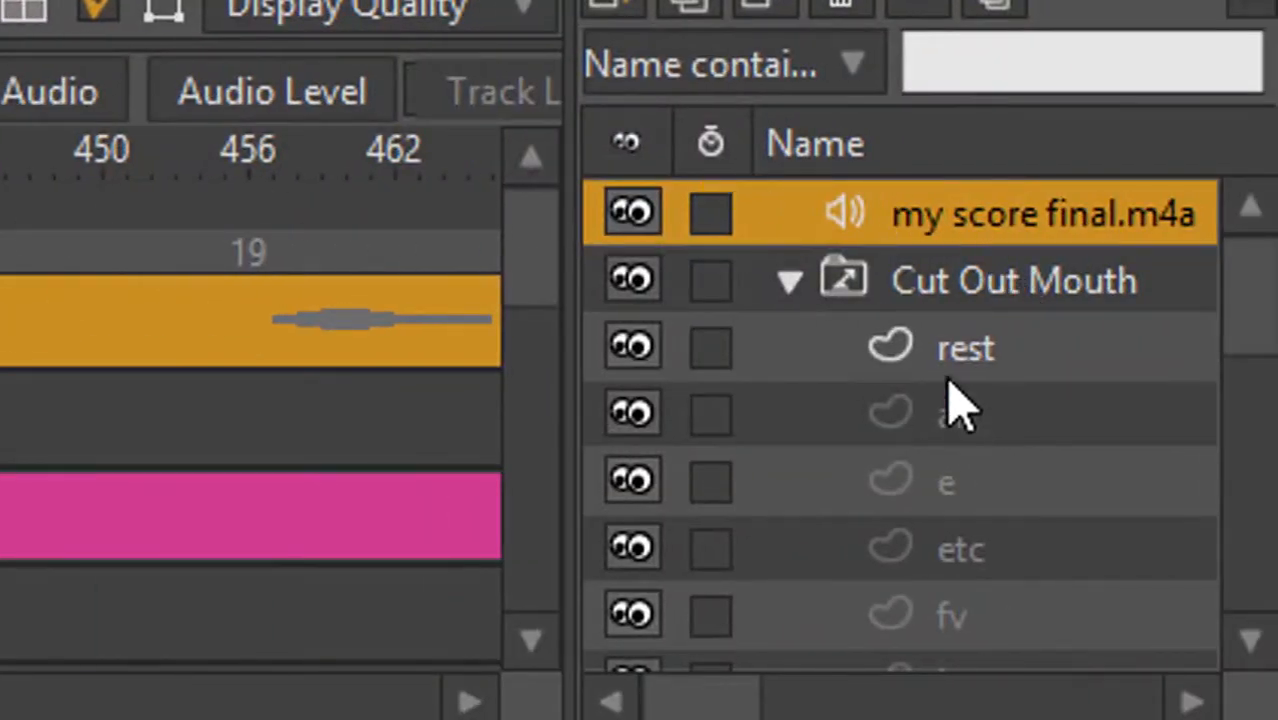
pyautogui.scroll(-3)
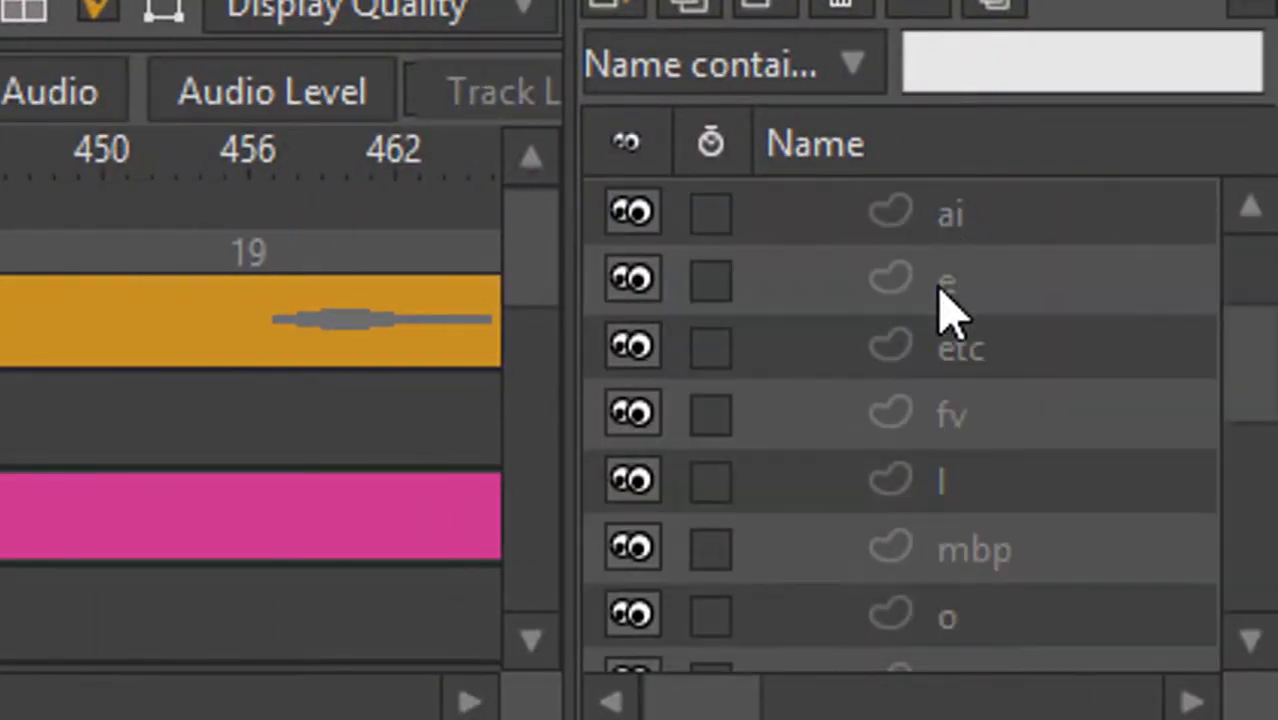
pyautogui.scroll(-3)
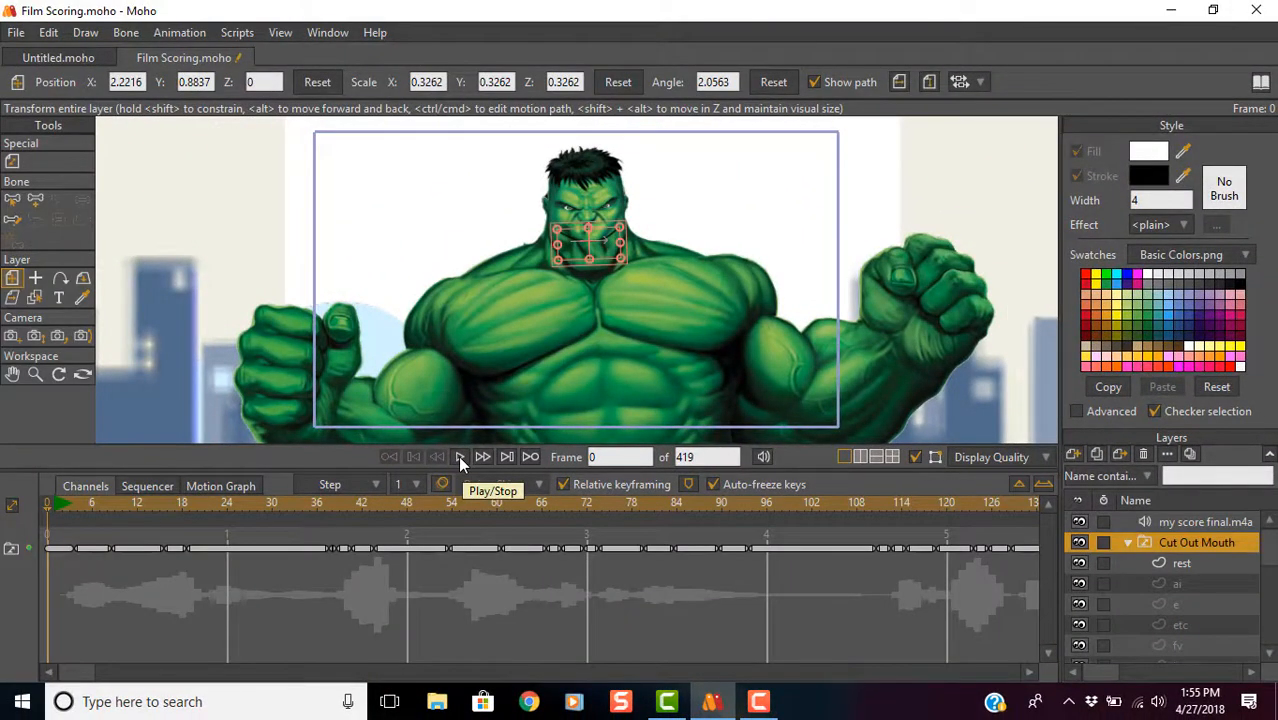
pyautogui.click(482, 456)
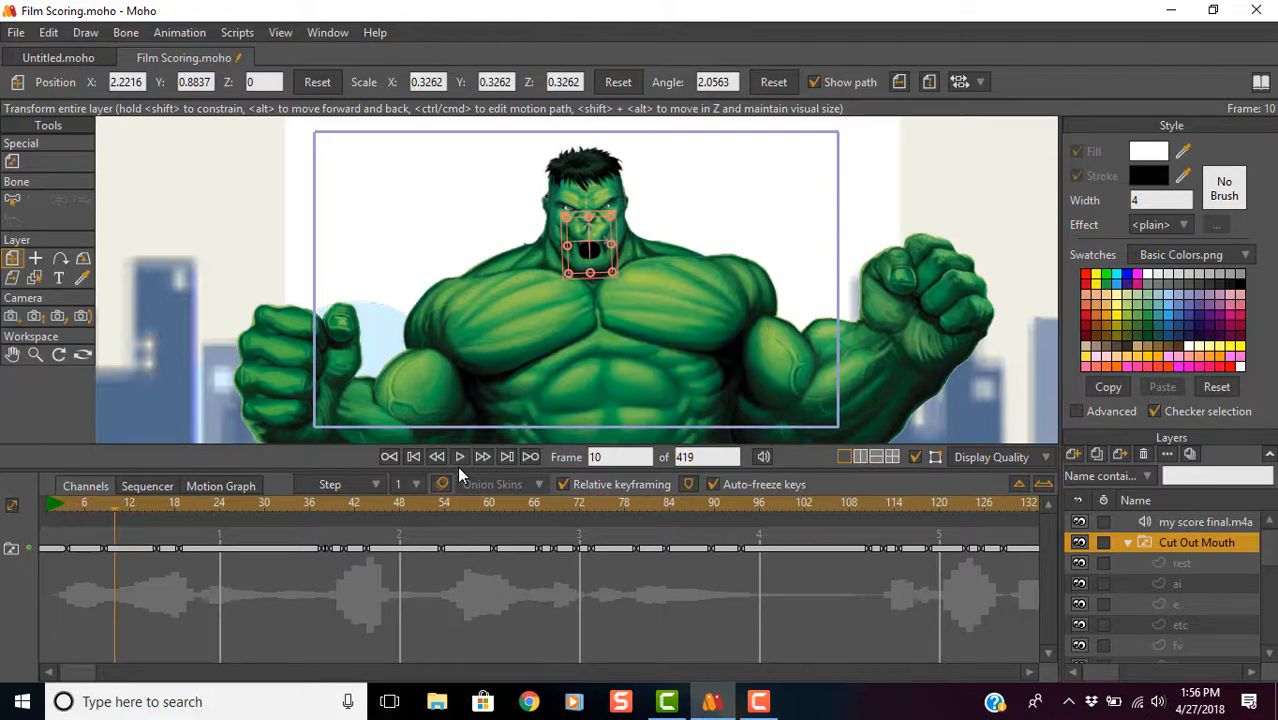
pyautogui.moveTo(436, 456)
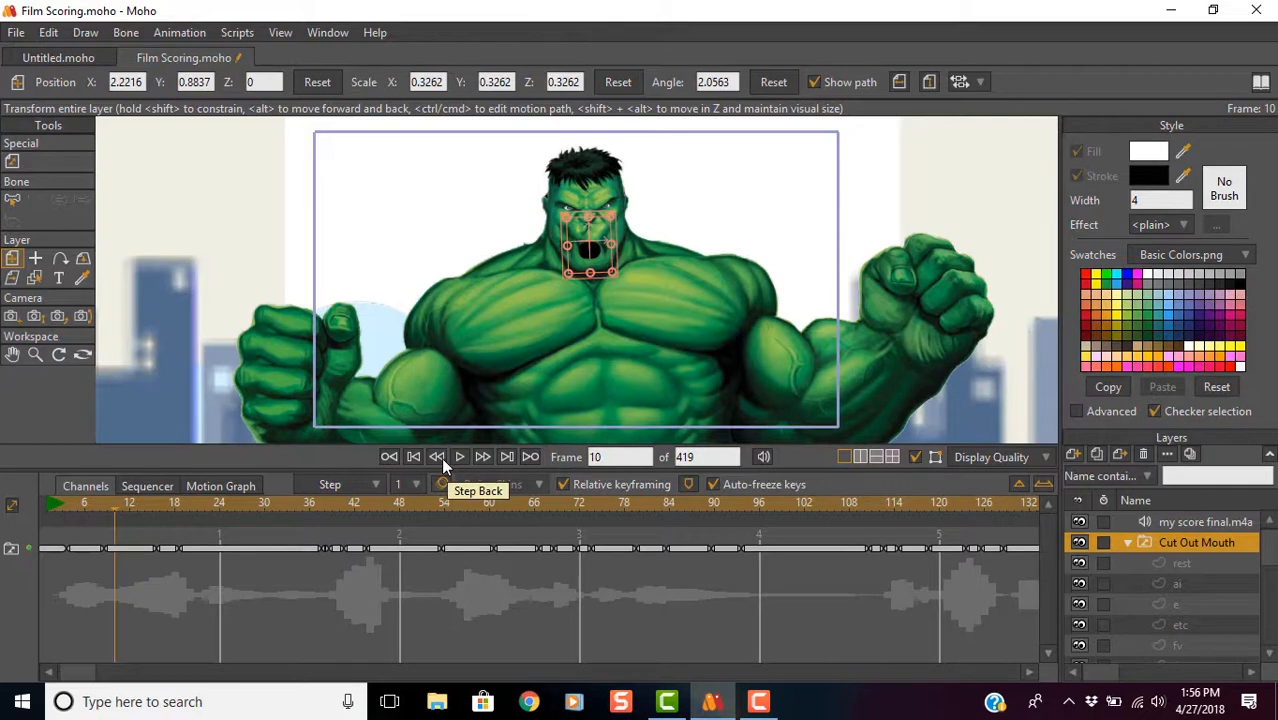